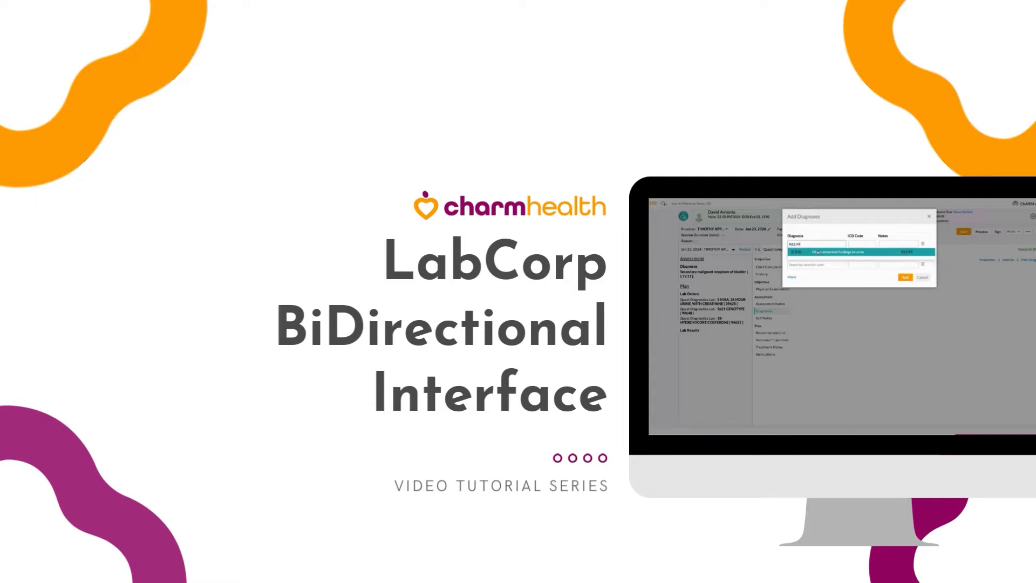
- Bring up the patient search on the dashboard showing the Recent Patients list
left_click(905, 277)
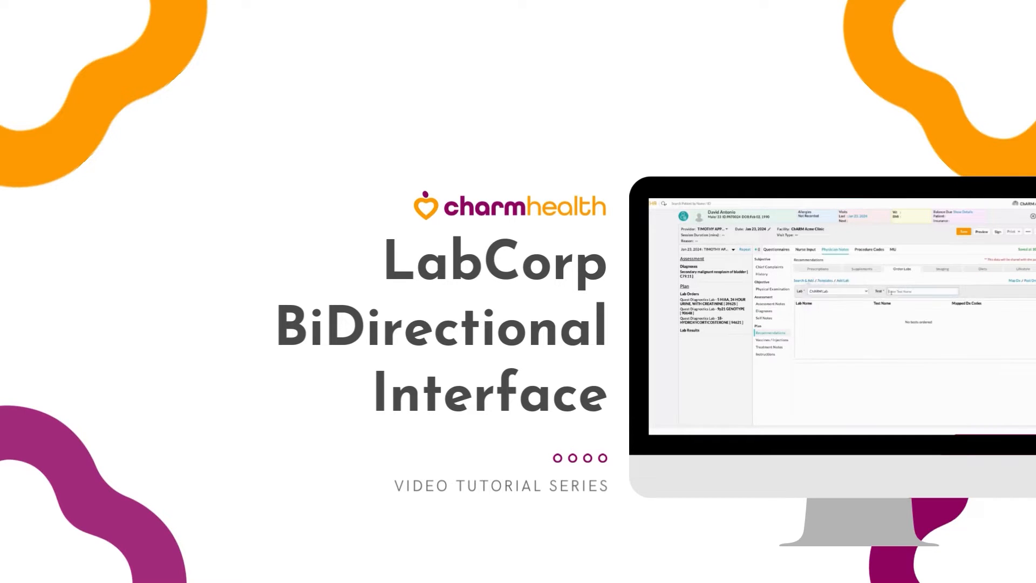
type("HbA1c")
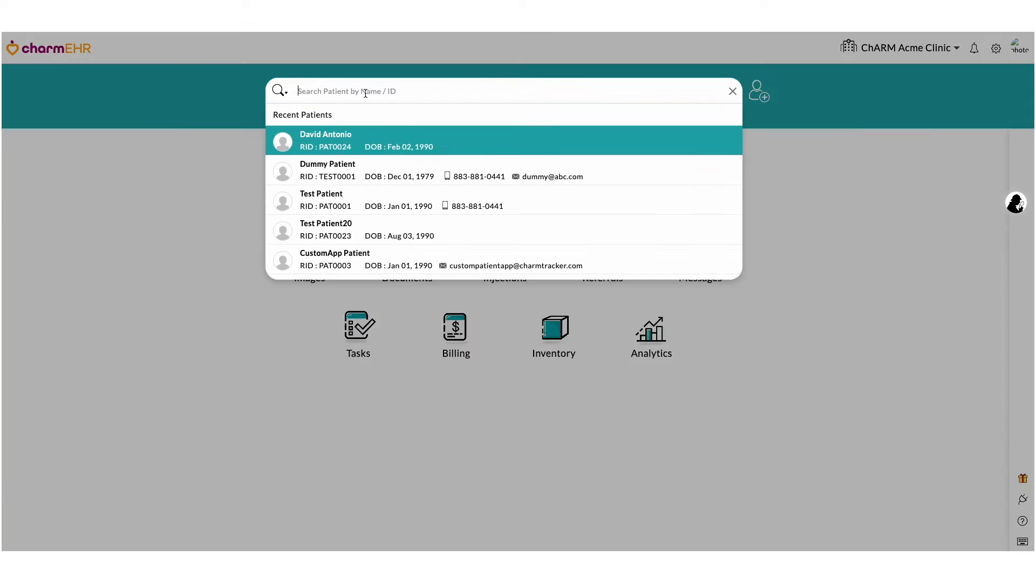
left_click(325, 141)
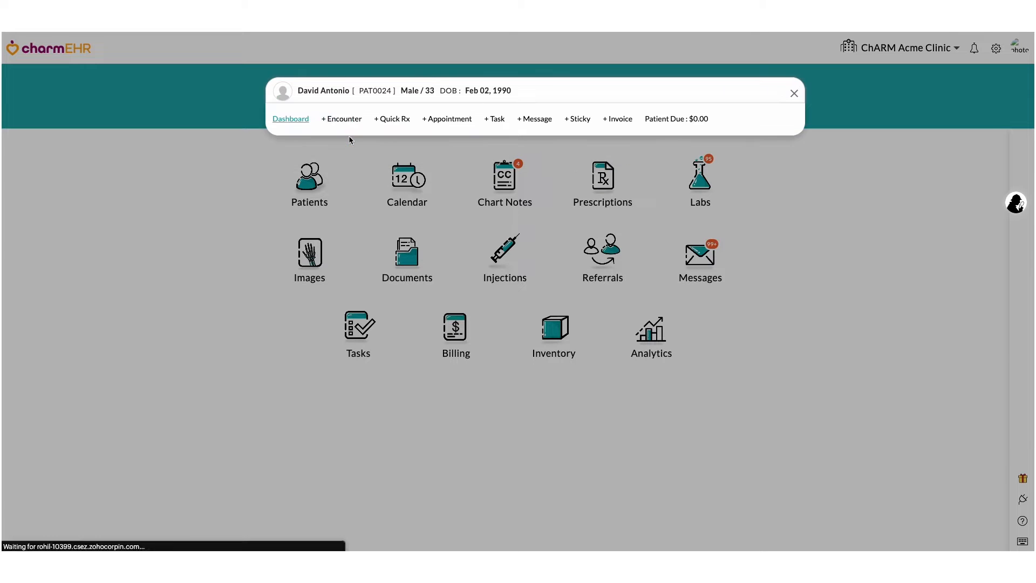
left_click(342, 119)
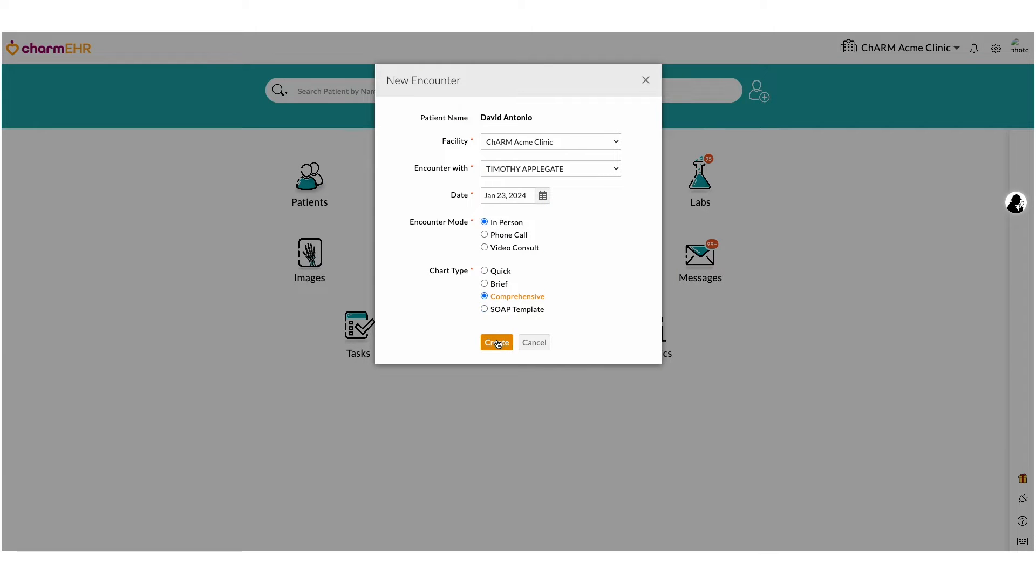
left_click(496, 343)
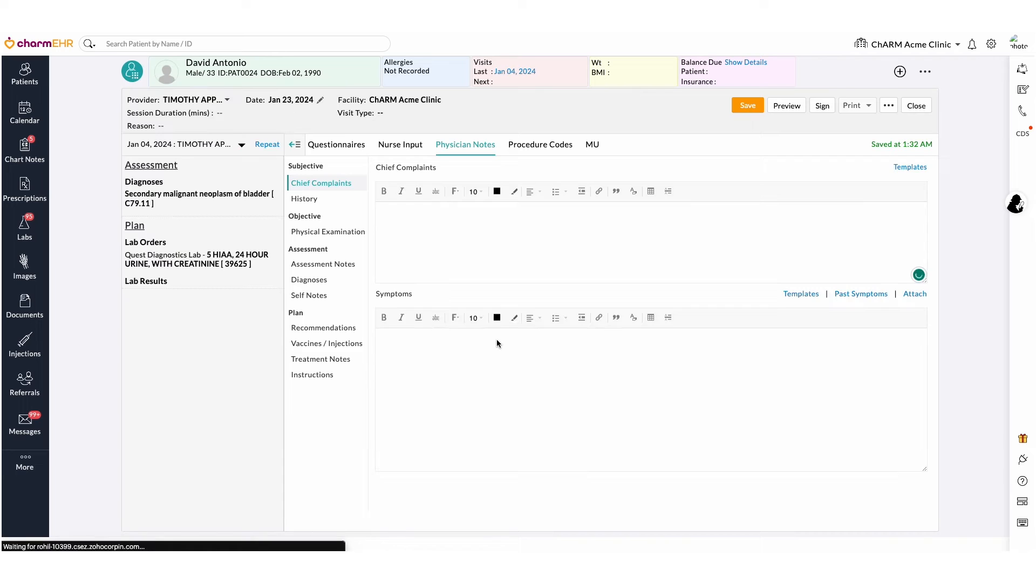
- Add diagnosis Z34.00, normal first pregnancy supervision, to the encounter's Diagnoses
left_click(309, 280)
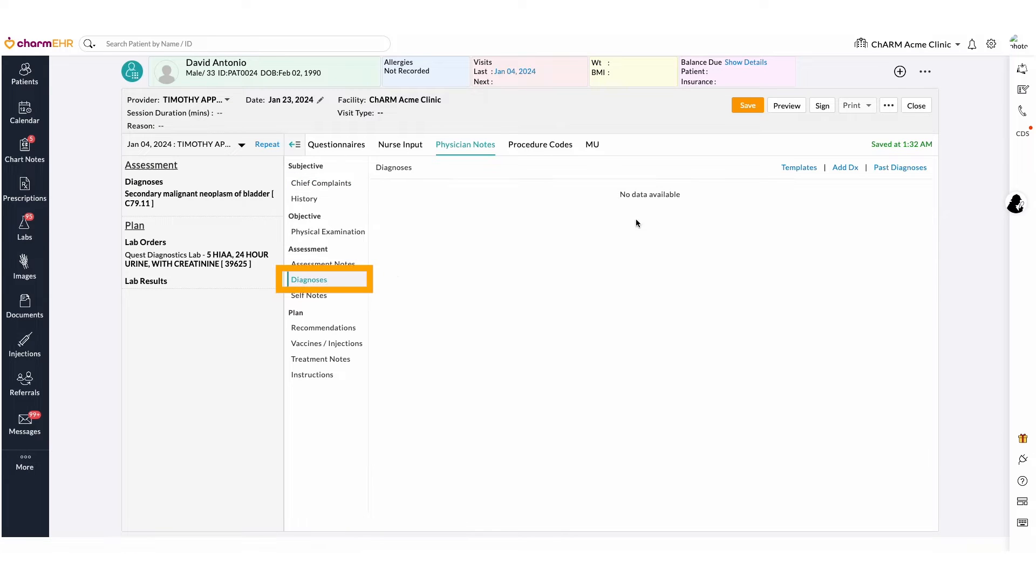
left_click(845, 167)
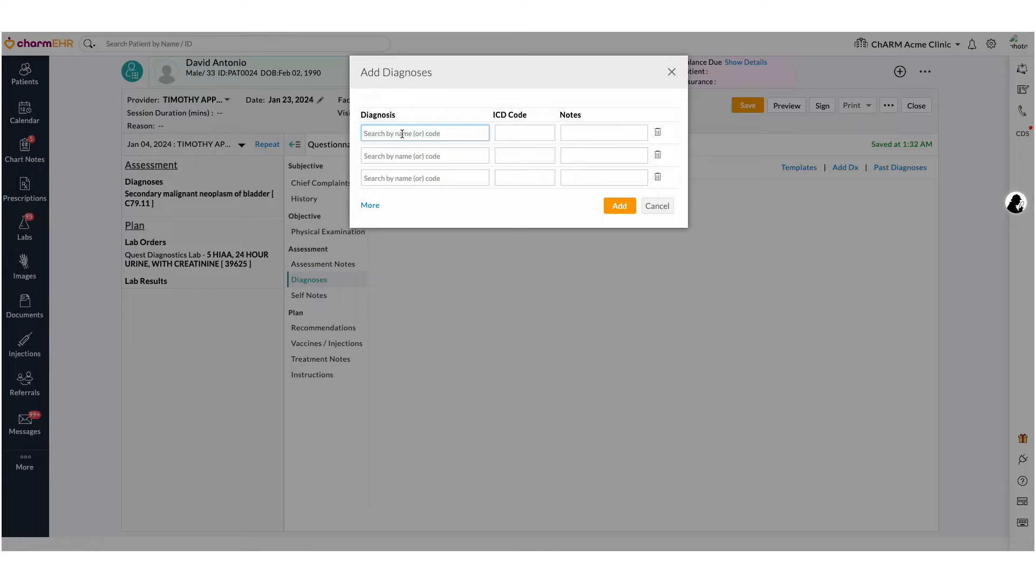
type("z34")
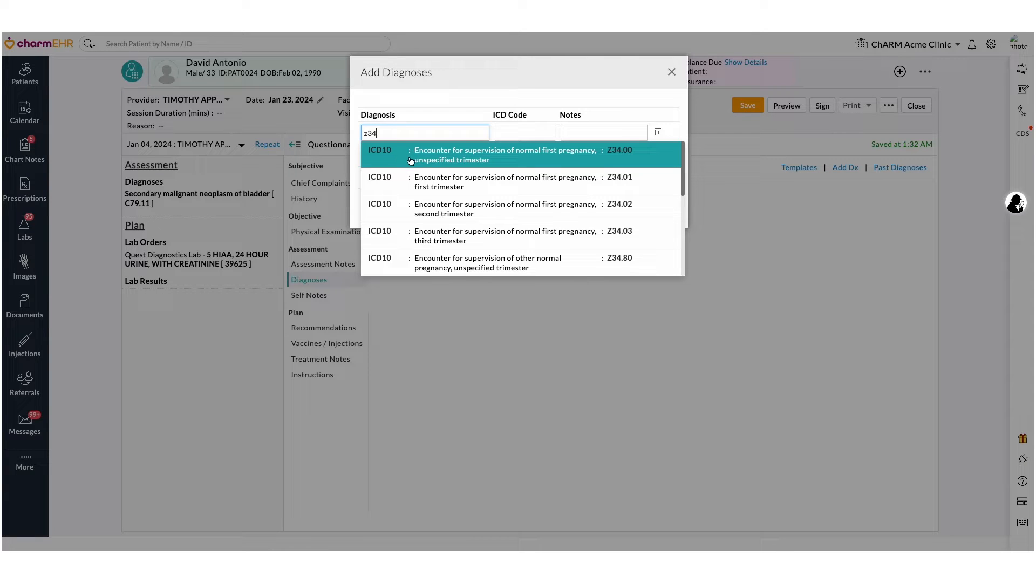
left_click(504, 155)
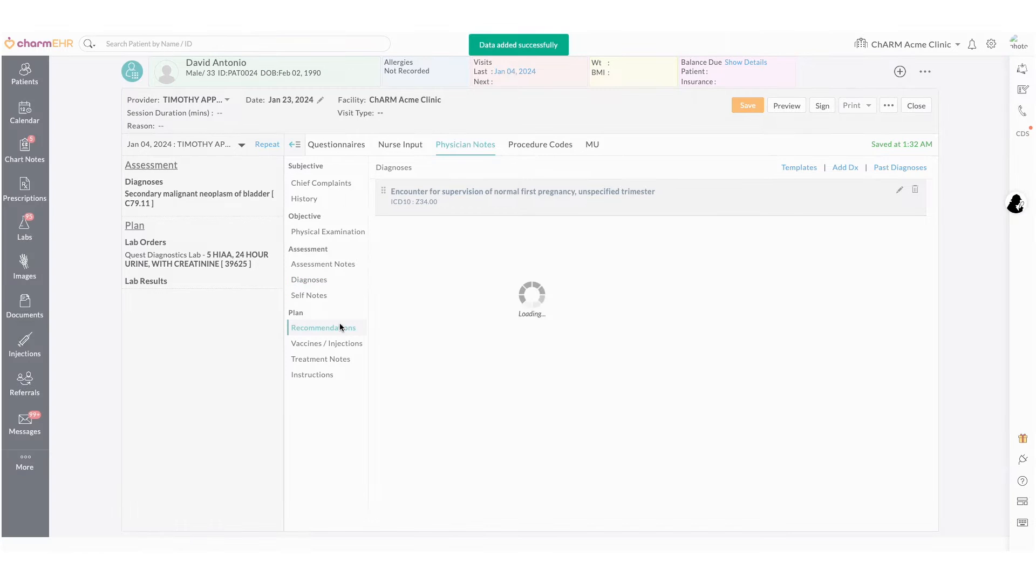
- From Recommendations, start a LabCorp order for test 17500 First Trimester Screen w/NT
left_click(324, 327)
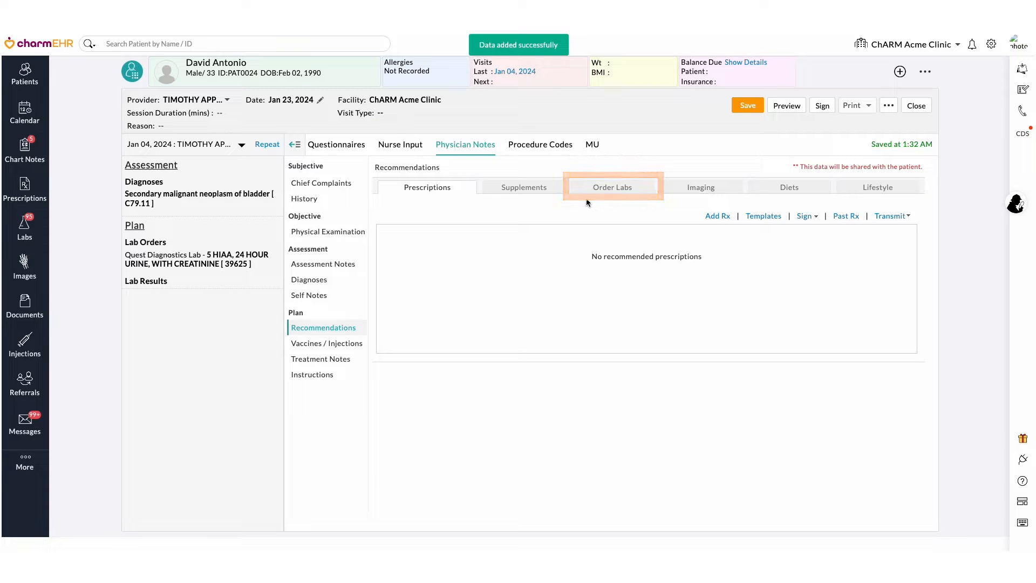
left_click(613, 187)
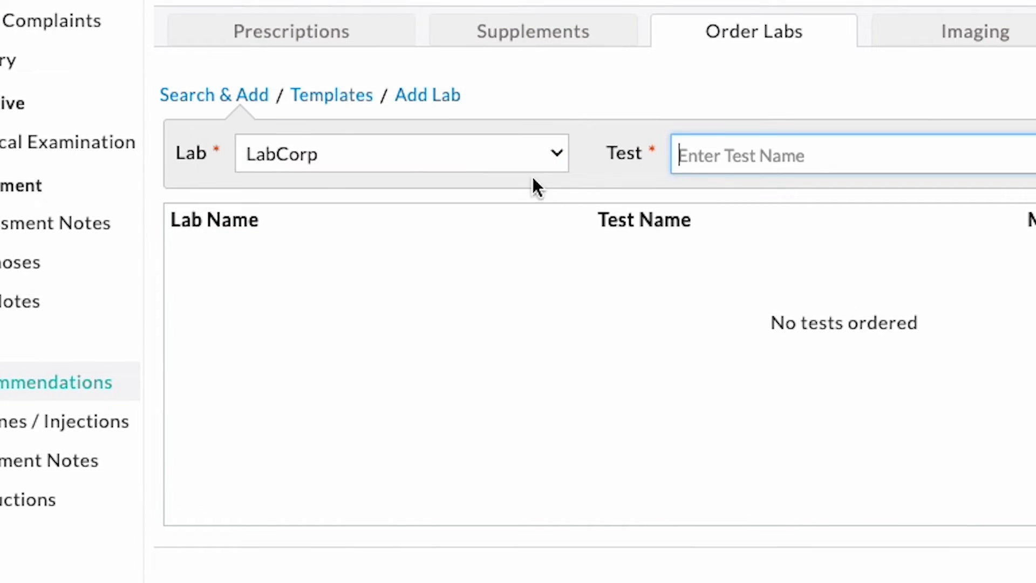
mouse_move(722, 155)
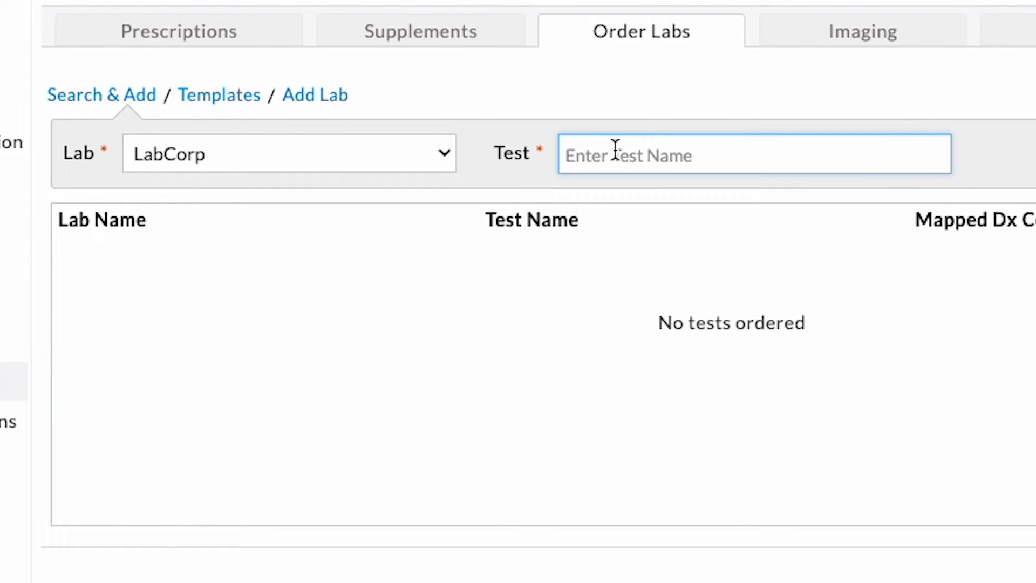
type("17500")
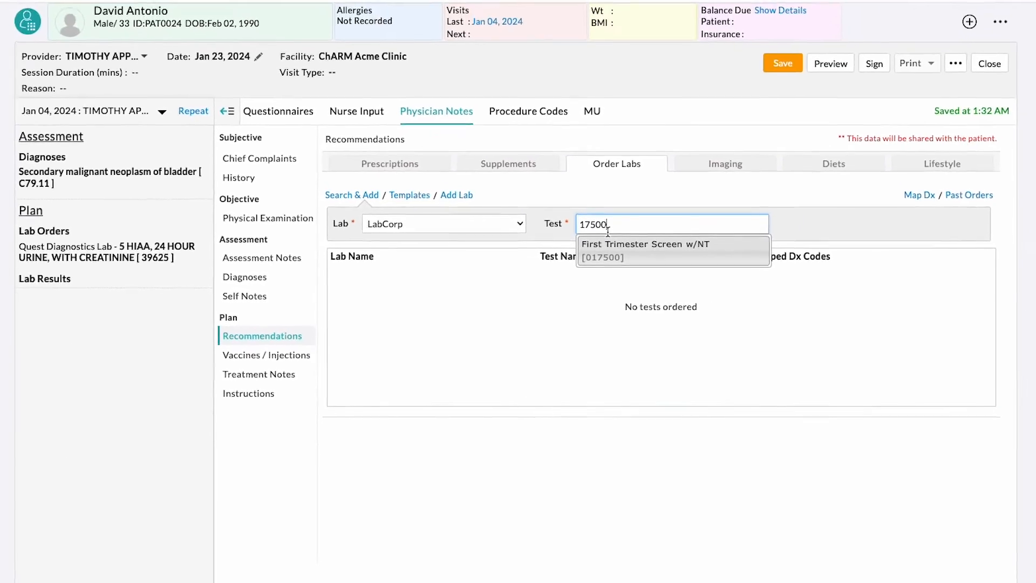
left_click(645, 250)
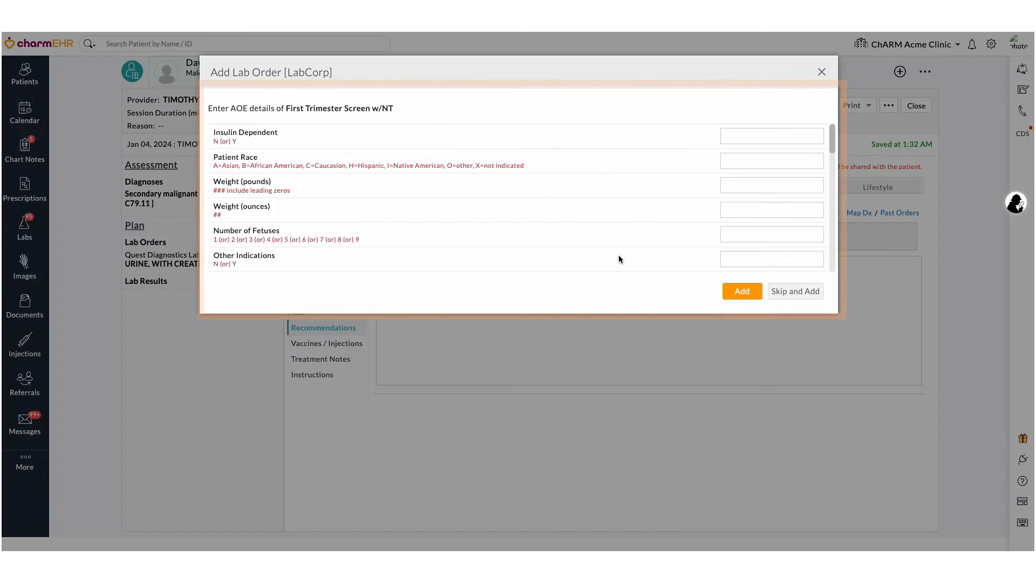
- Answer the AOE questions: Insulin Dependent N, race A (Asian), credentialed by another organization Y
left_click(772, 135)
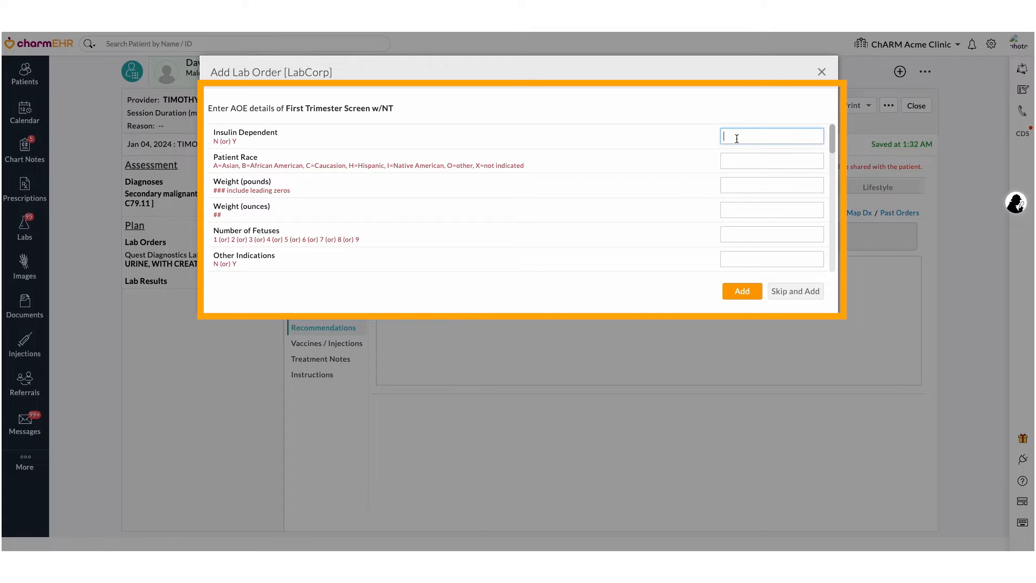
type("N")
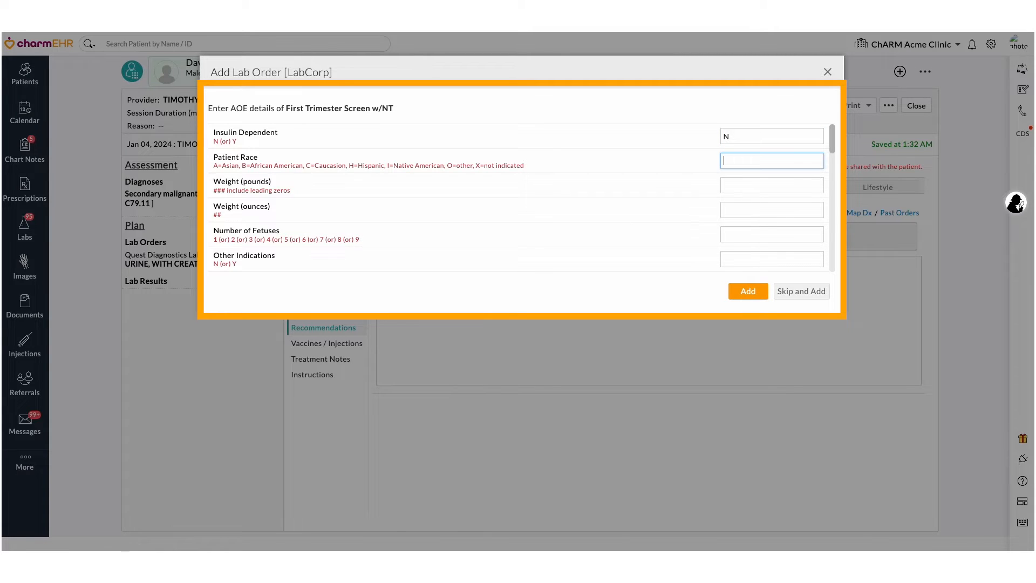
type("A")
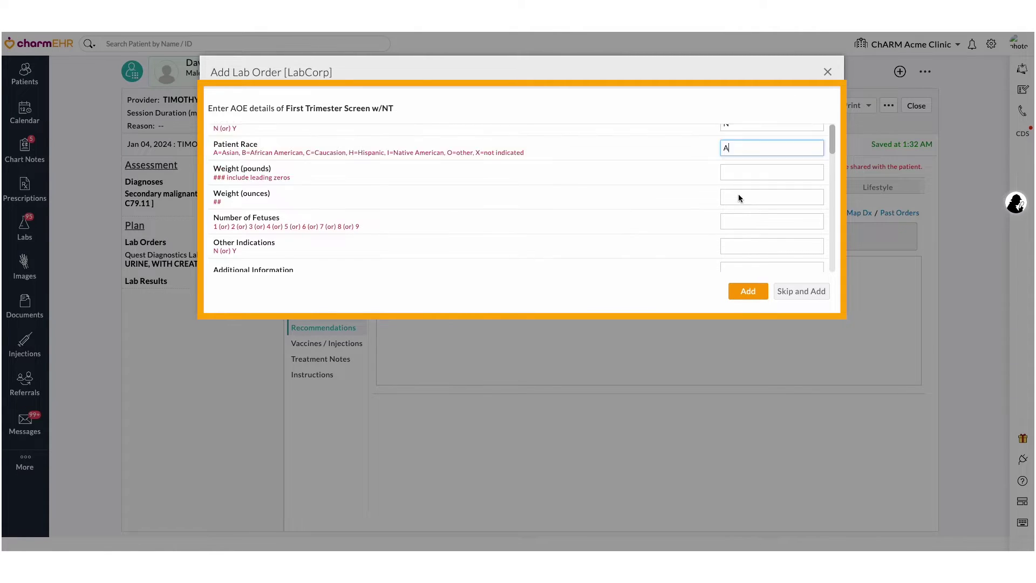
scroll("down", 3)
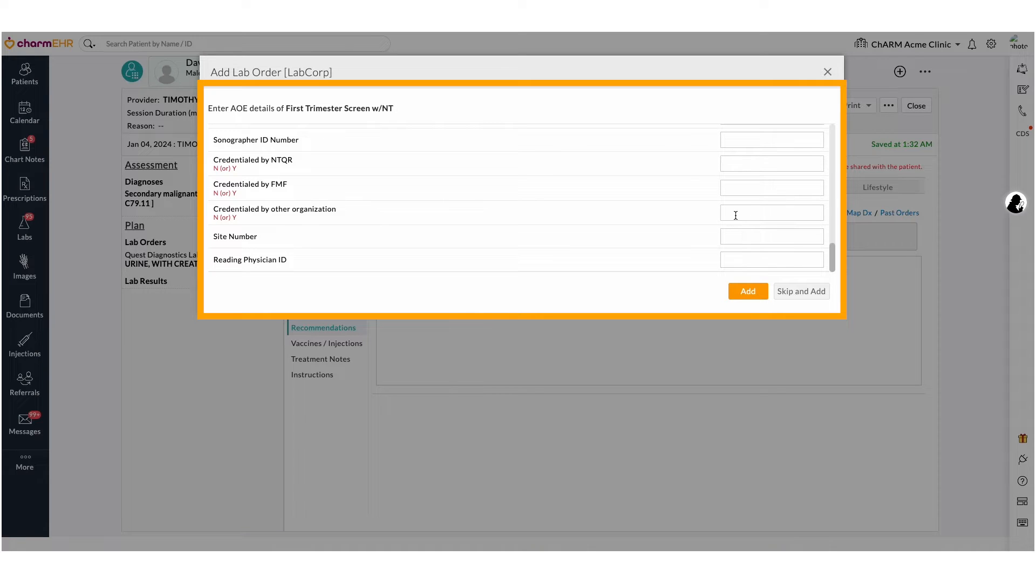
type("Y")
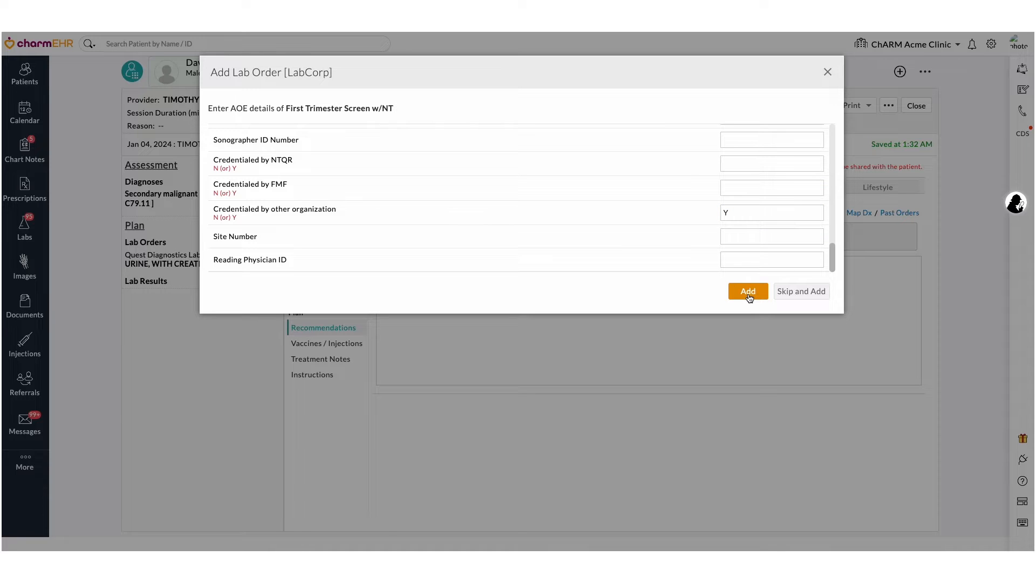
- Add the test to the order and map all encounter diagnoses (Z34.00) to it
left_click(748, 291)
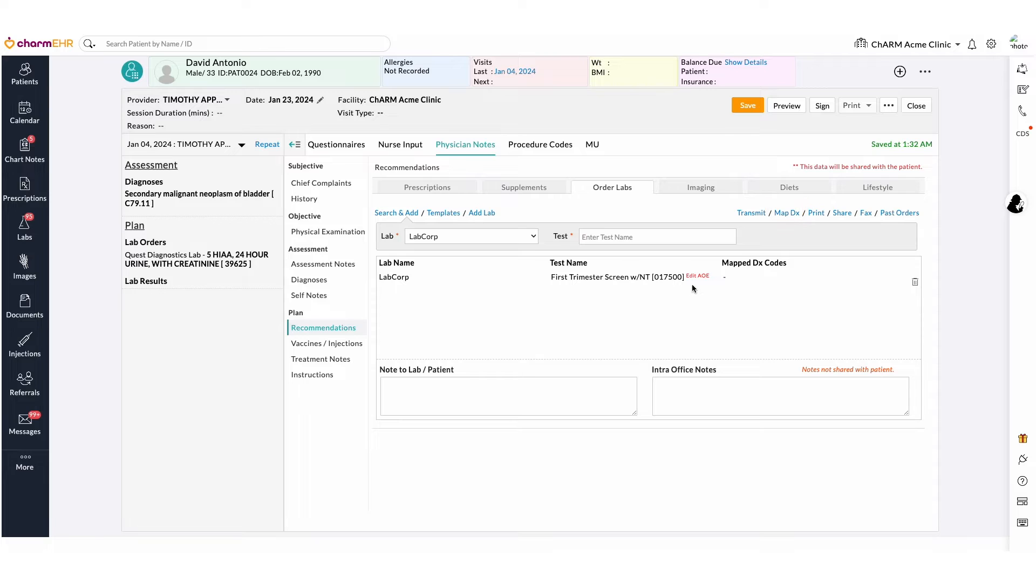
left_click(787, 212)
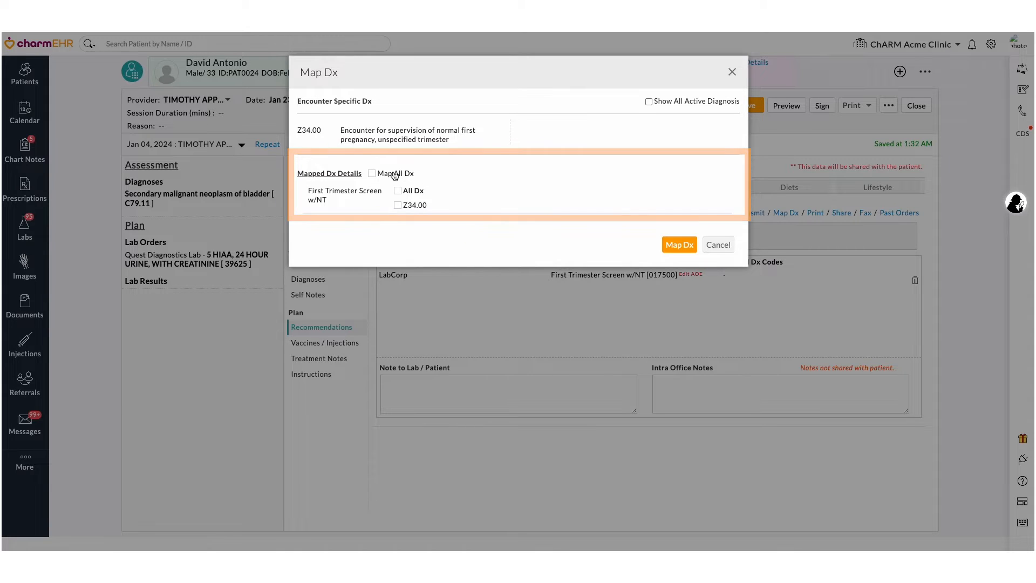
left_click(372, 173)
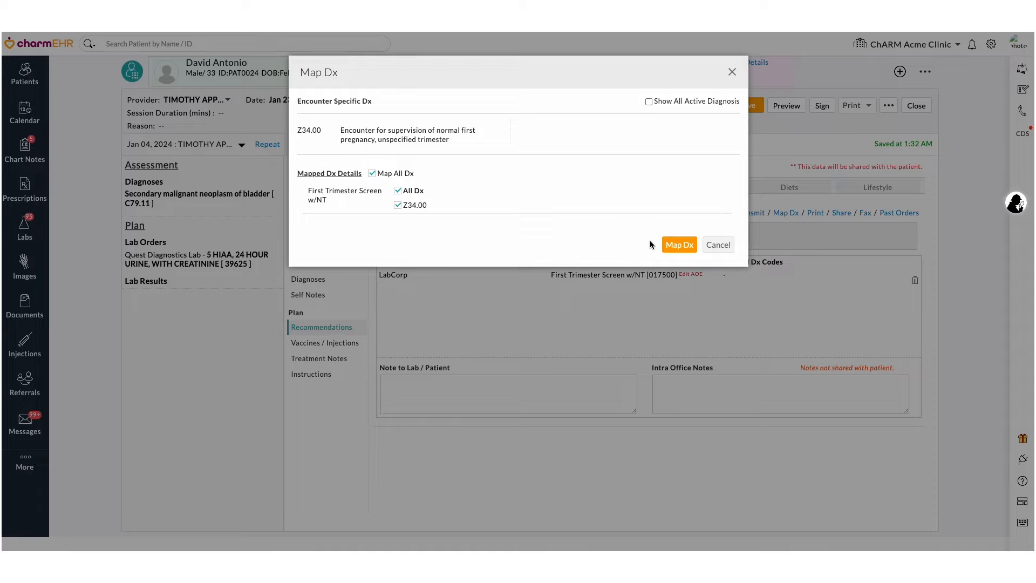
left_click(679, 244)
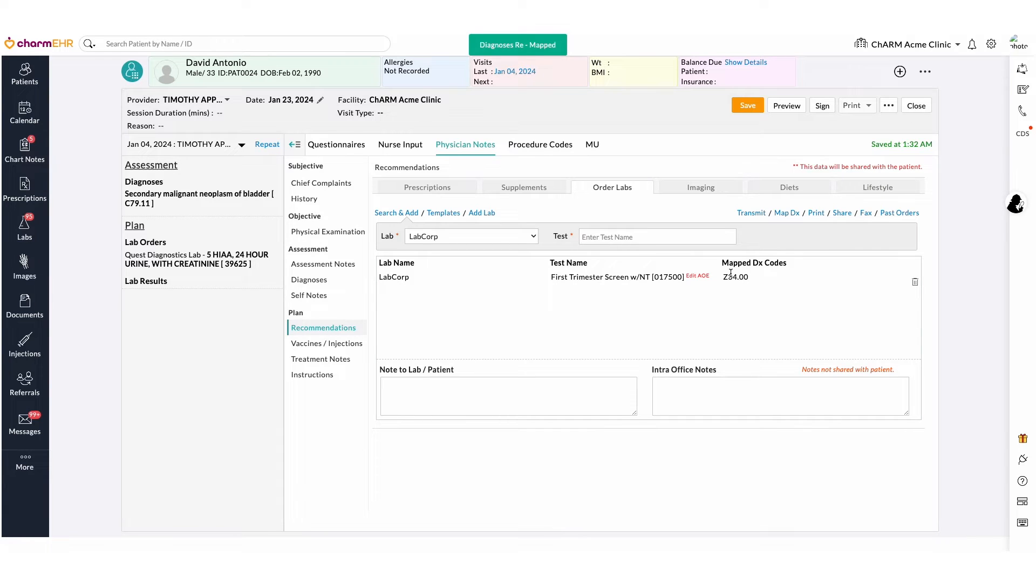
- Bring up the LabCorp order summary for the First Trimester Screen w/NT order
left_click(751, 213)
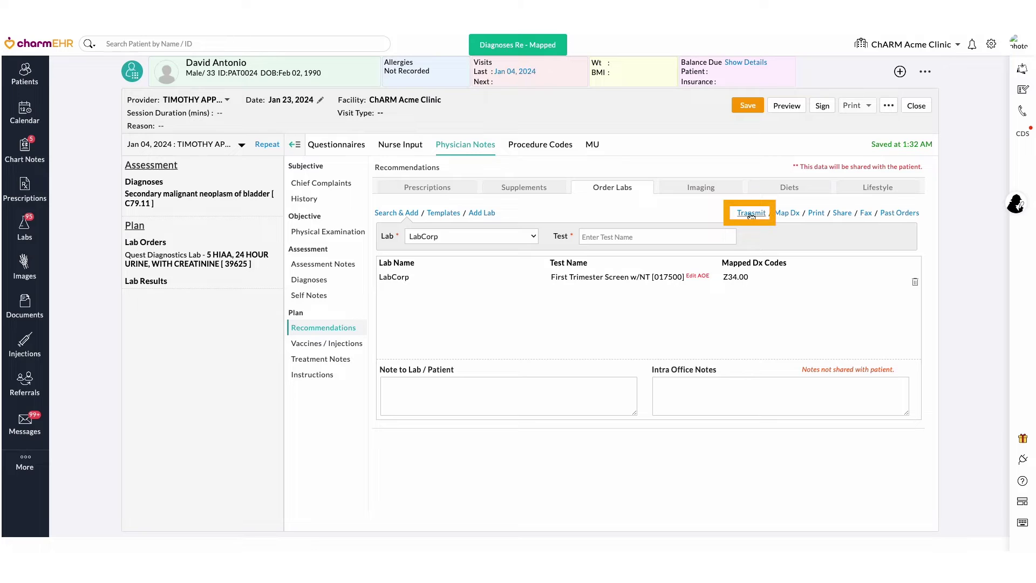
left_click(751, 213)
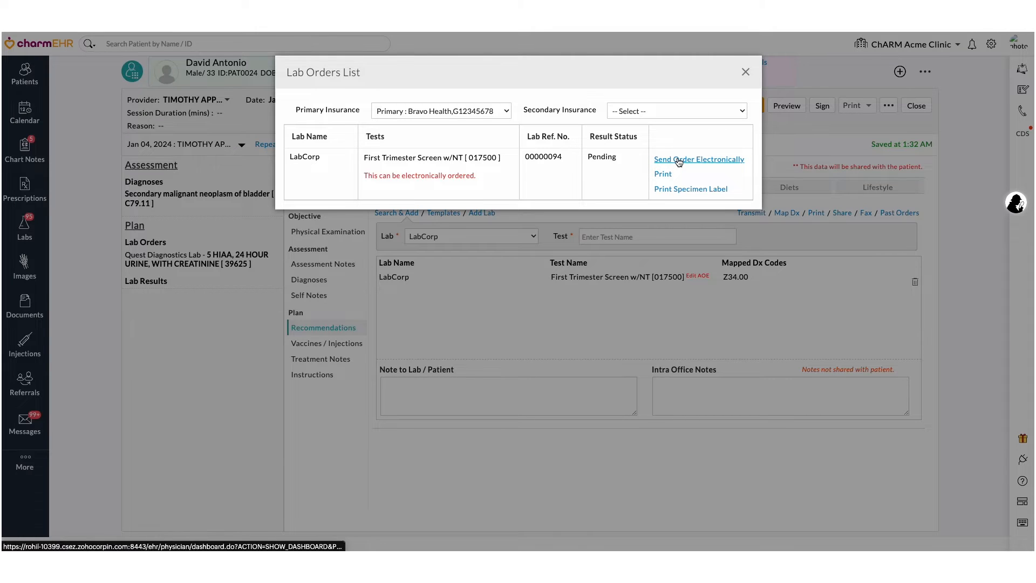
left_click(699, 159)
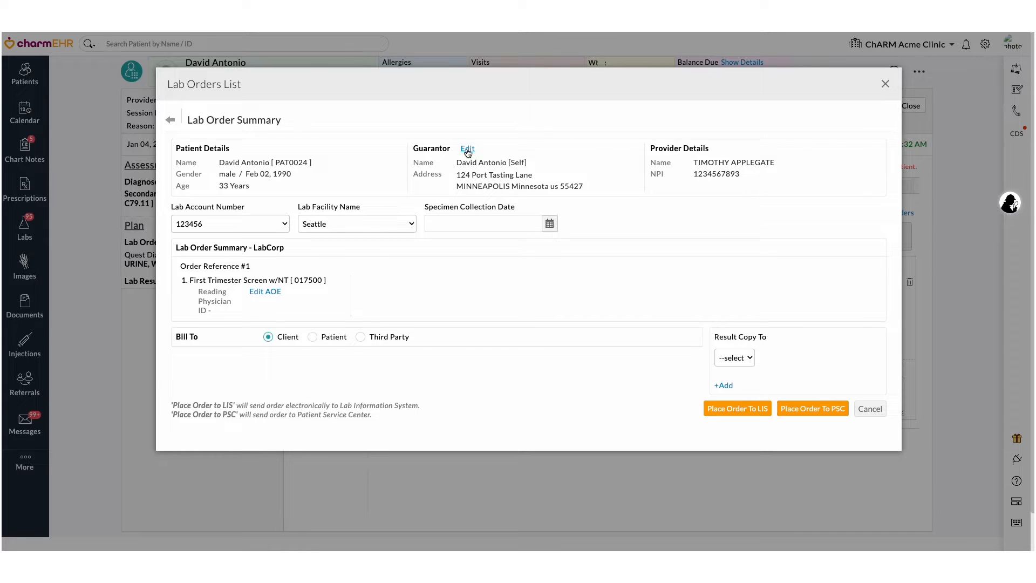
- Review the guarantor details and return to the order summary without changes
left_click(467, 150)
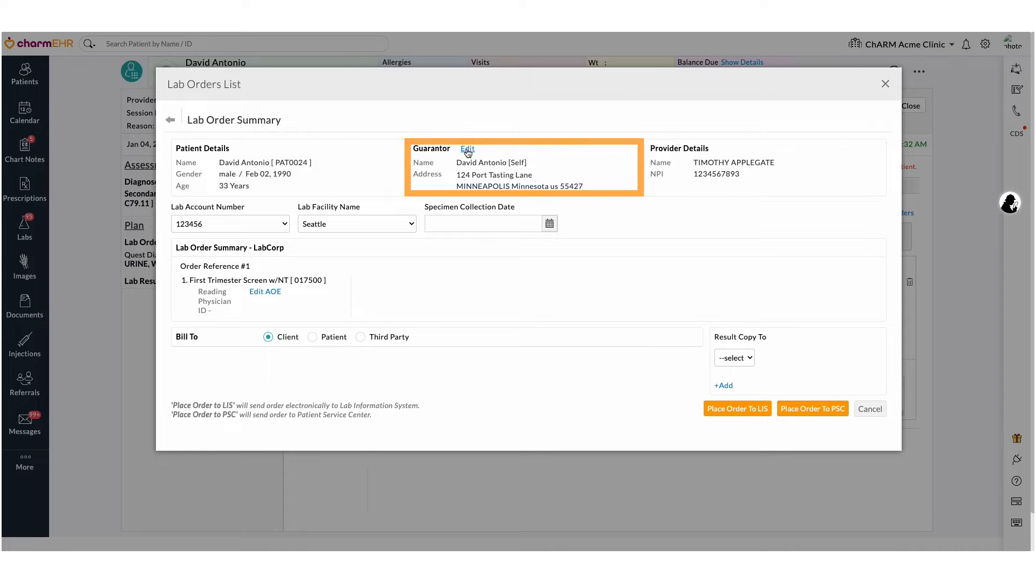
left_click(468, 149)
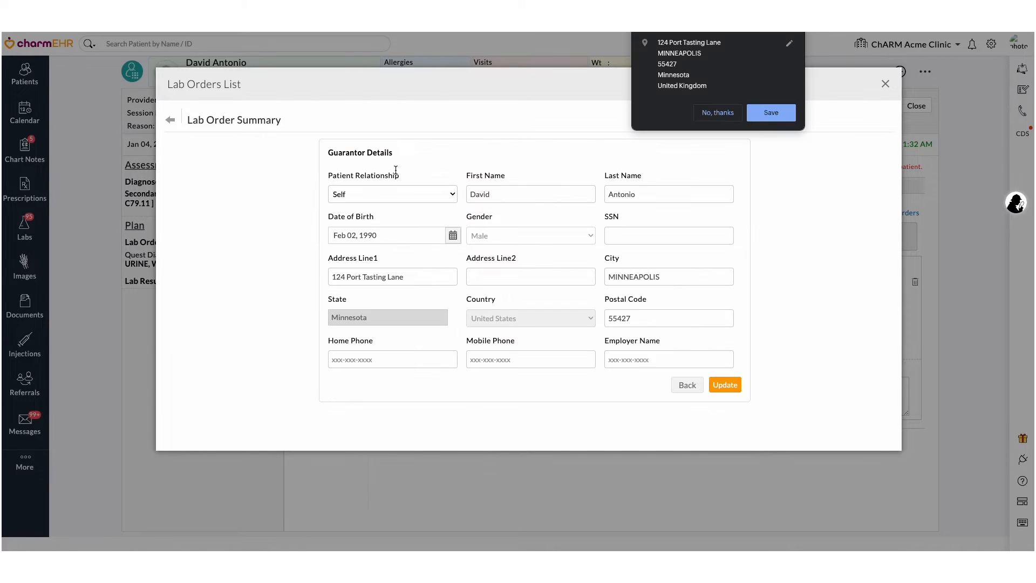
left_click(718, 113)
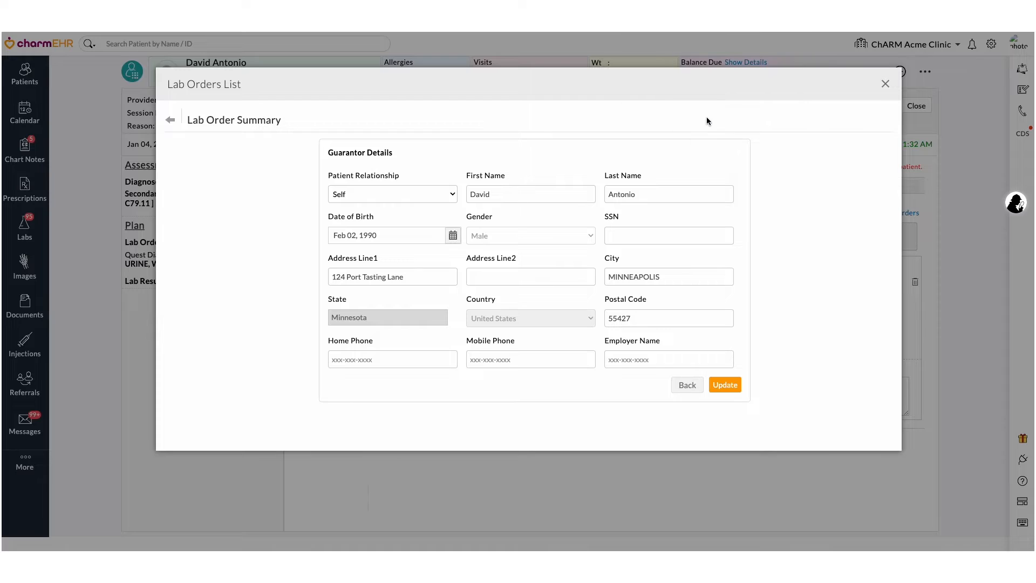
mouse_move(569, 253)
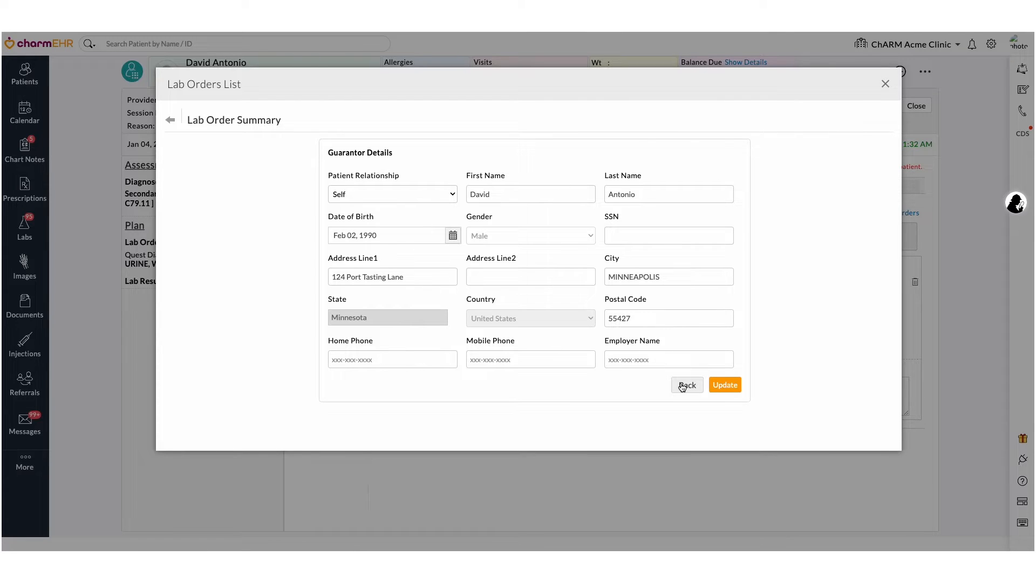
left_click(687, 385)
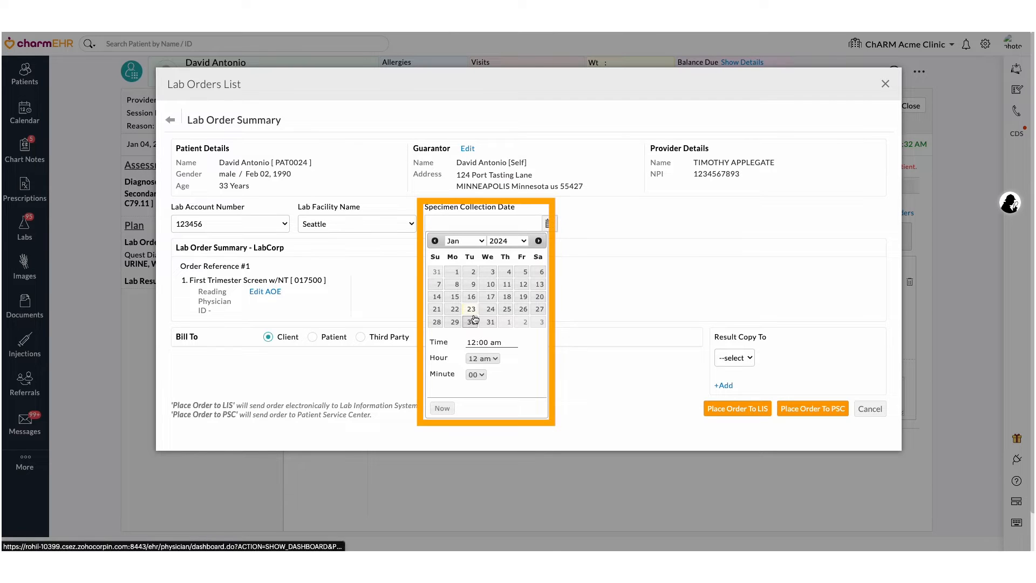
- Set the specimen collection date to Jan 30, 2024 at the current time, 02:03 am
left_click(470, 321)
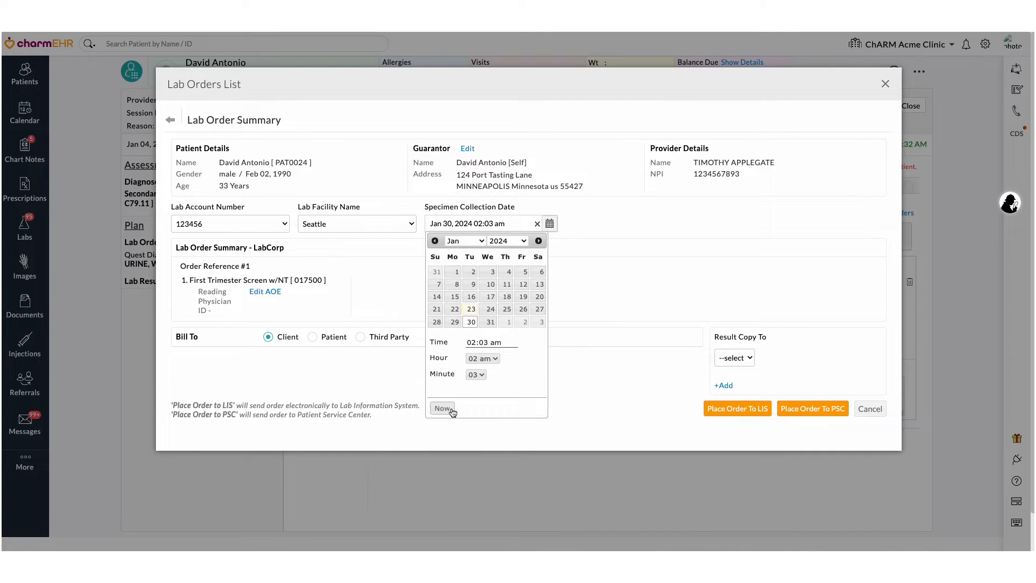
left_click(442, 408)
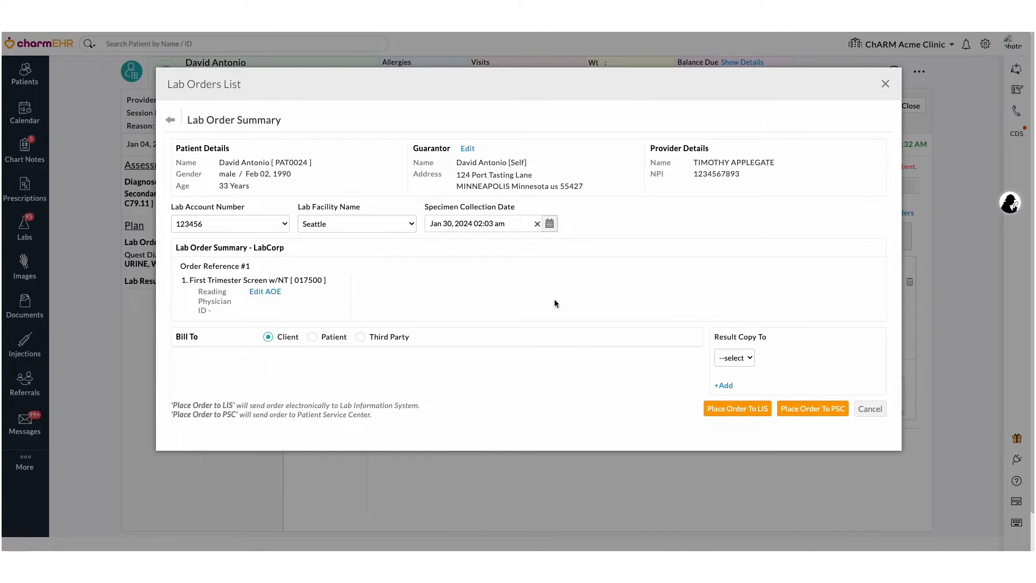
left_click(266, 292)
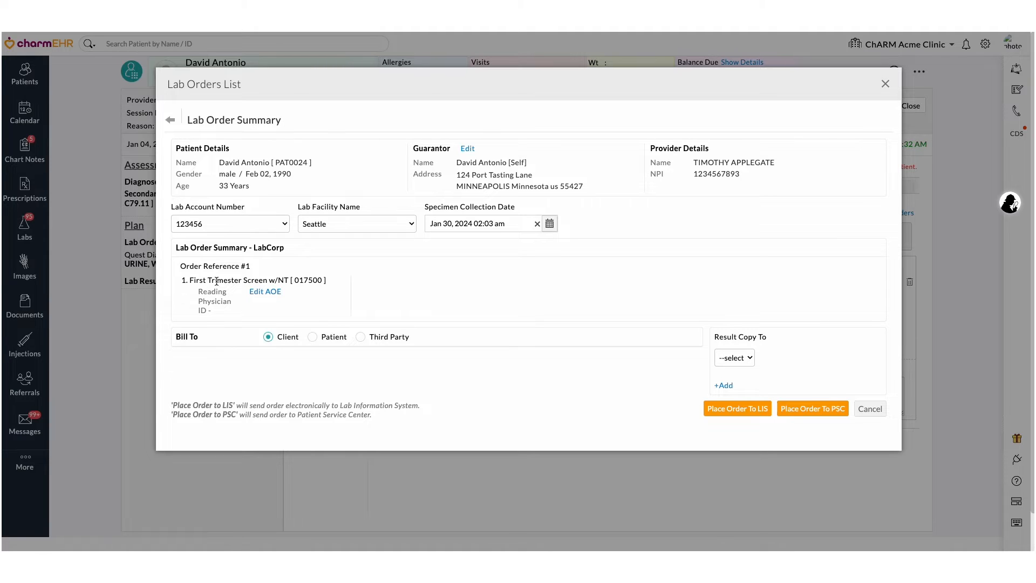
left_click(269, 337)
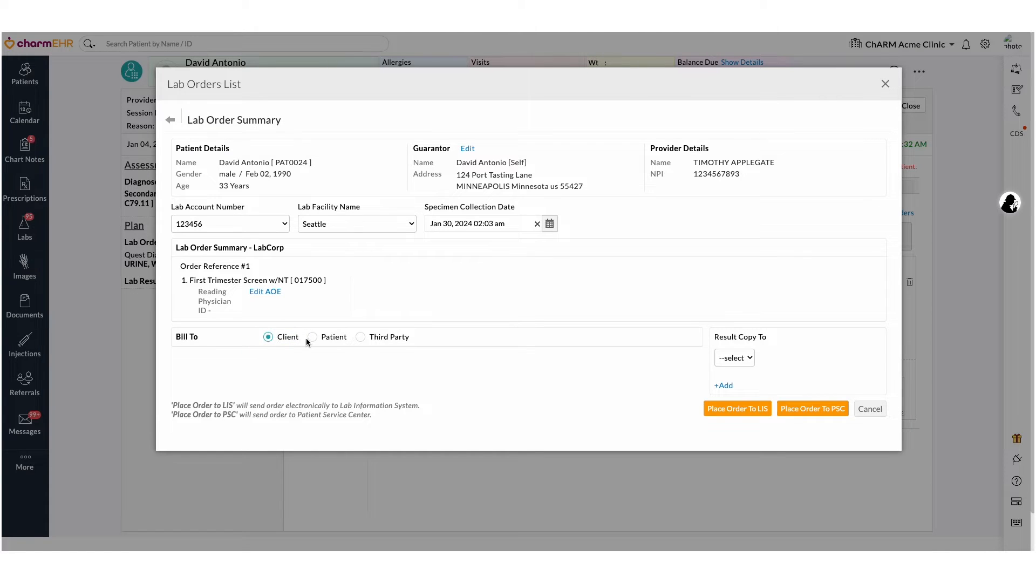
- Switch Bill To from Patient to Third Party, bringing in the Bravo Health primary insurance
left_click(313, 337)
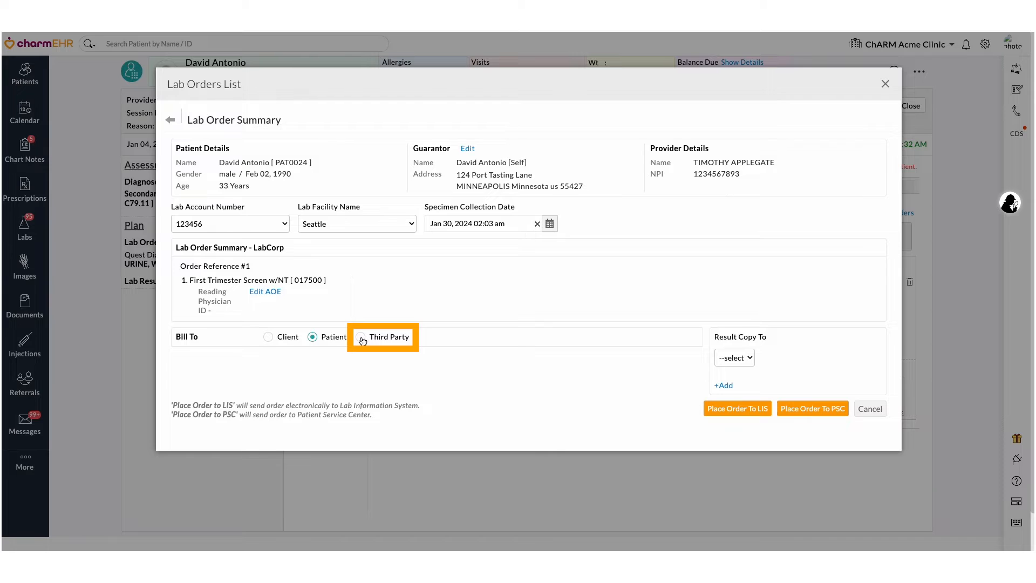
left_click(361, 336)
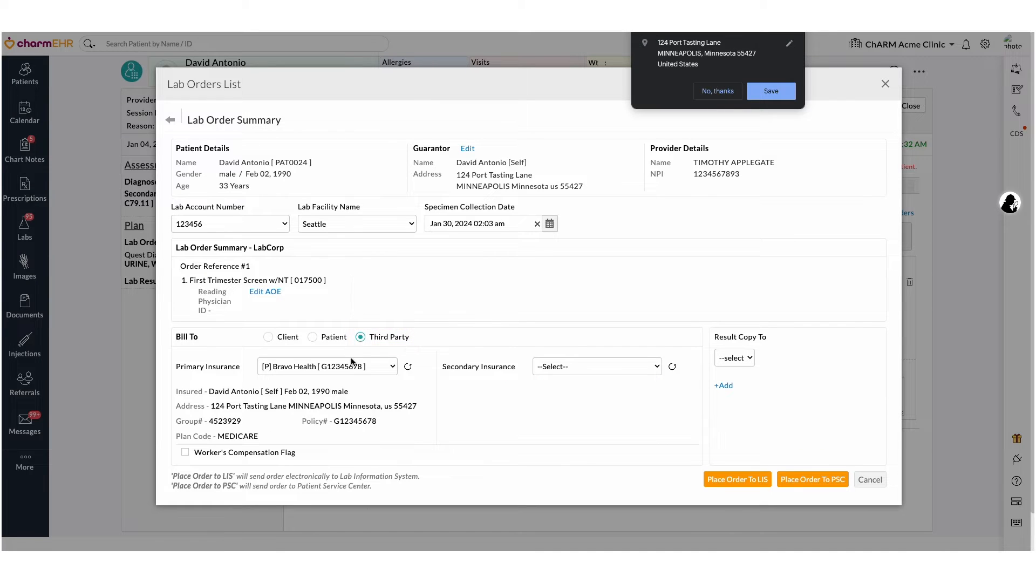
- Dismiss the browser's save-address prompt over the insured details
left_click(718, 92)
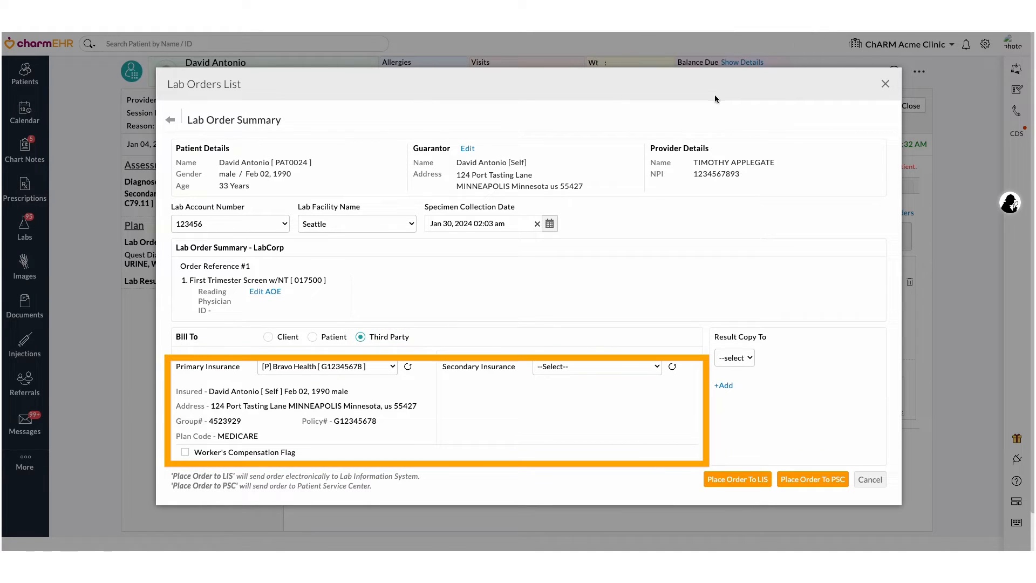
mouse_move(359, 429)
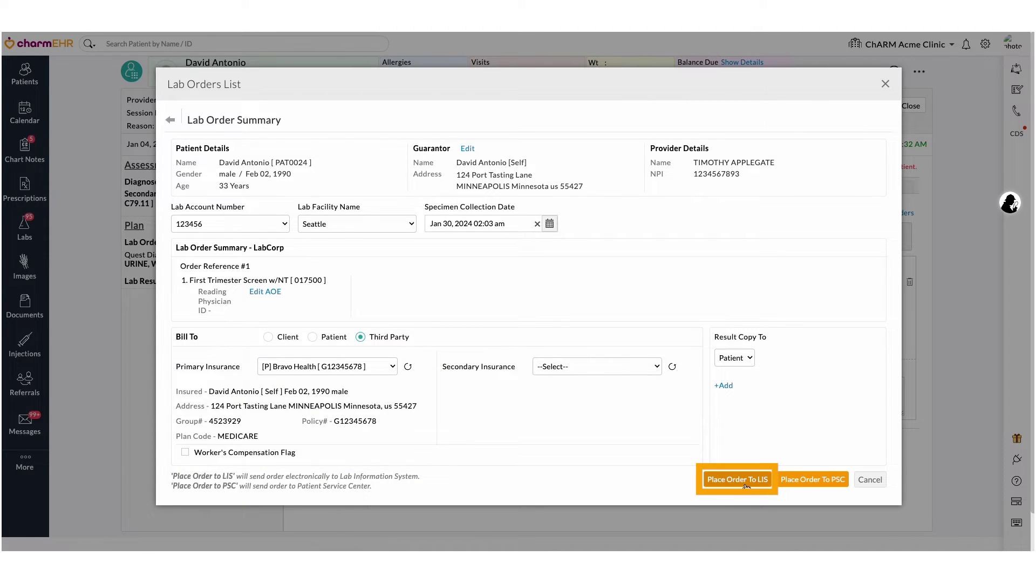
mouse_move(805, 483)
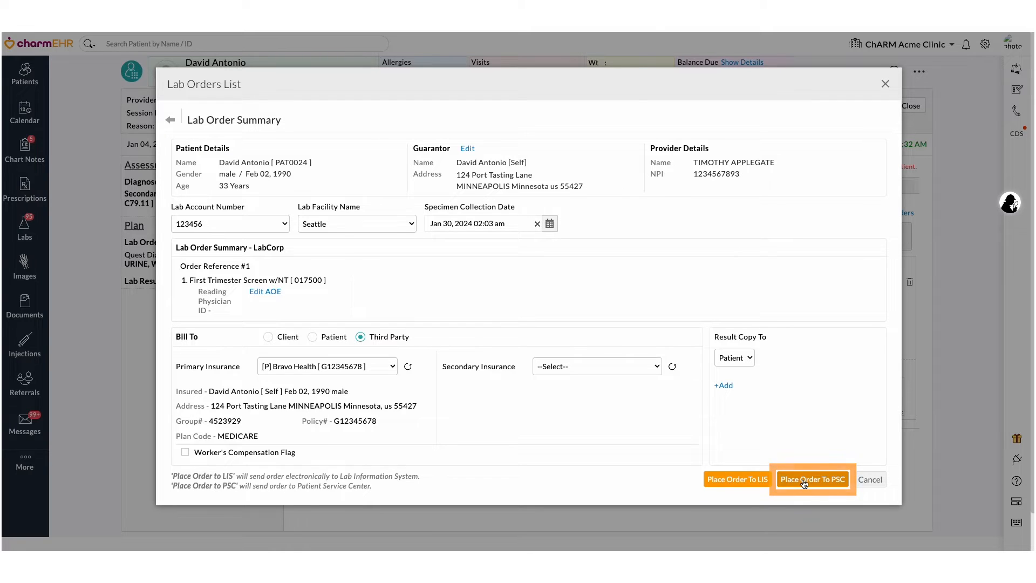
- Place the order to PSC, acknowledge the insurance reminder, and return to the visit's lab orders
left_click(813, 479)
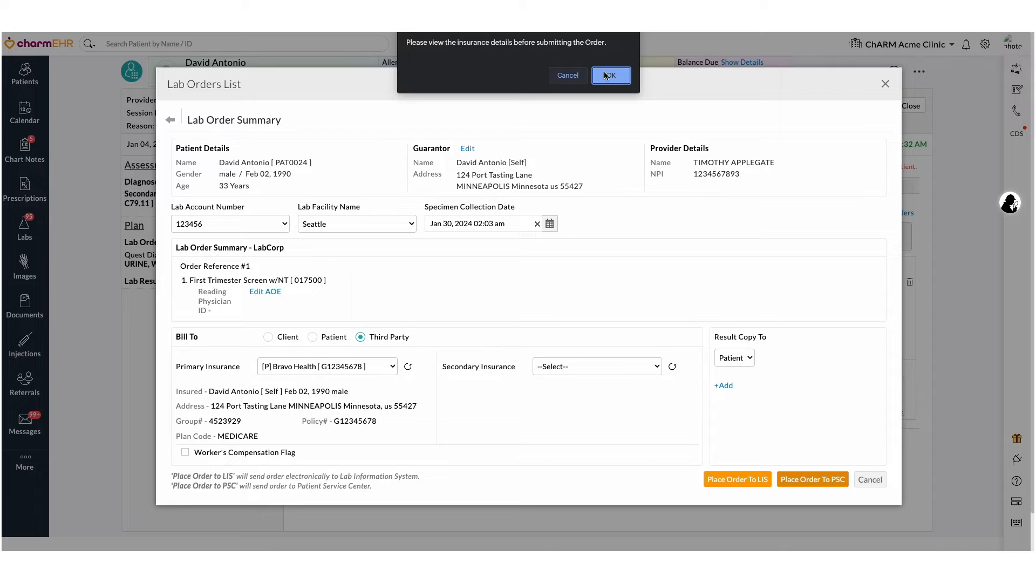
left_click(611, 75)
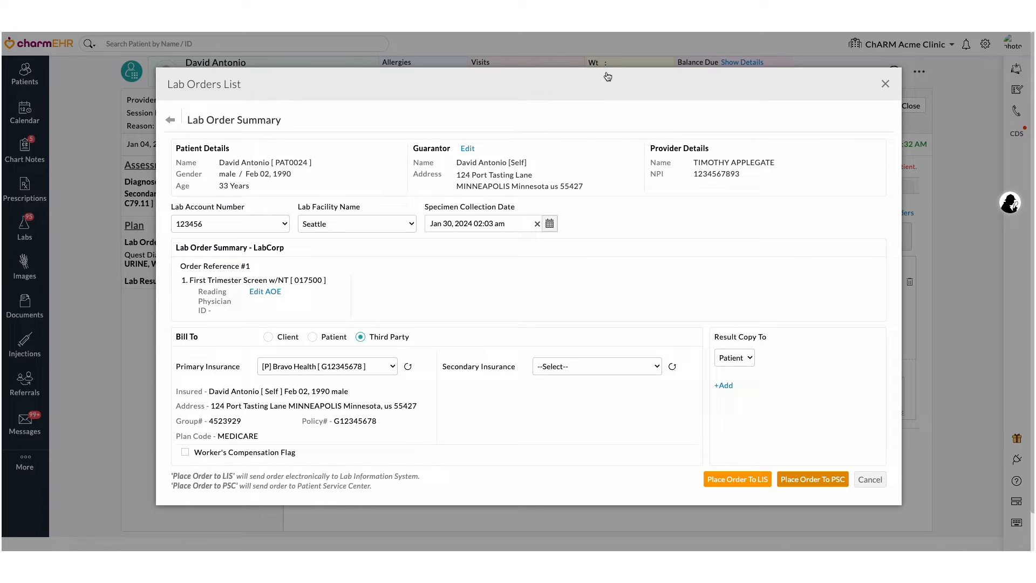
left_click(886, 84)
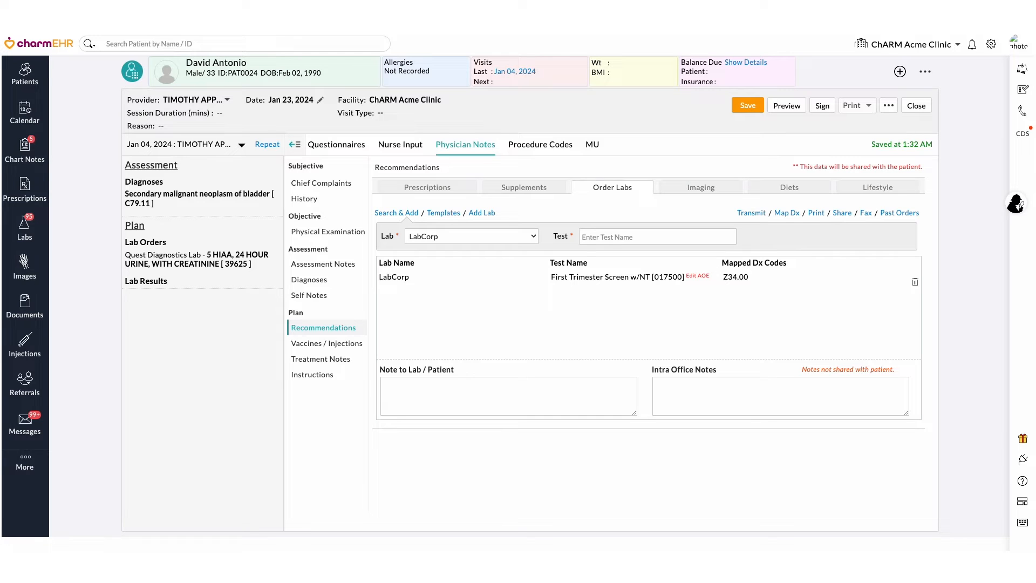
mouse_move(775, 217)
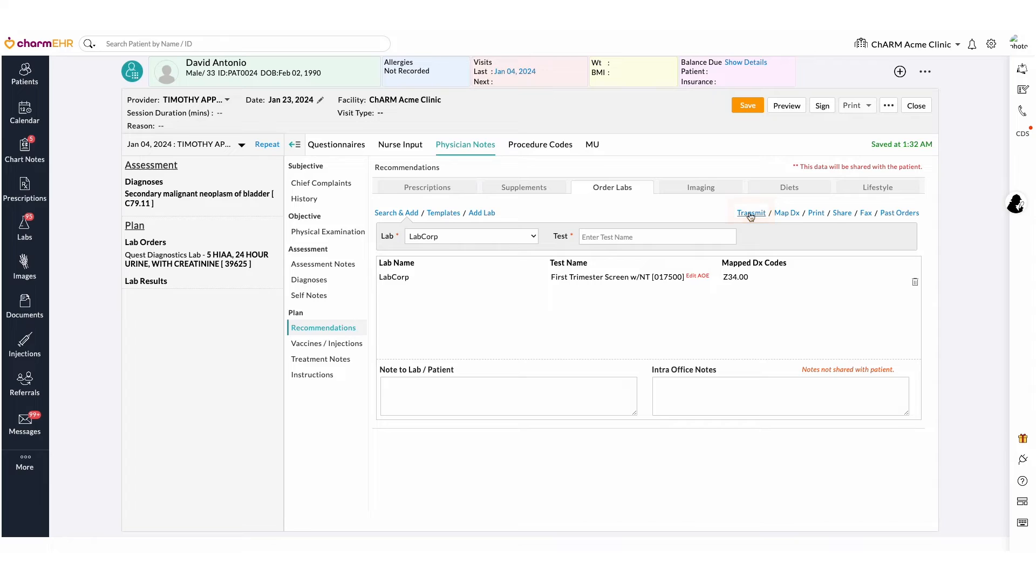
- Transmit the order to LabCorp electronically and print its requisition from the Lab Orders List
left_click(752, 213)
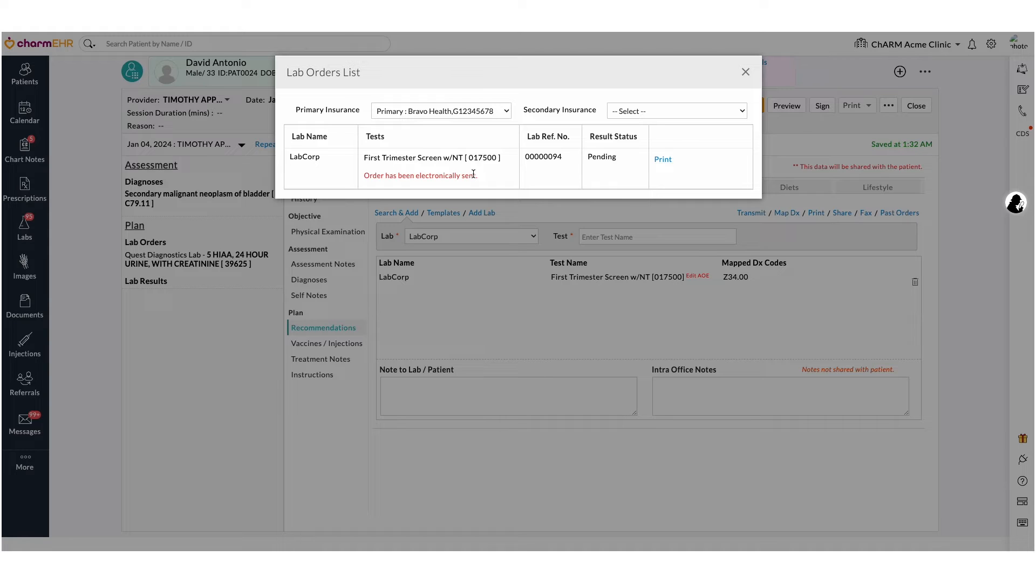
left_click(663, 158)
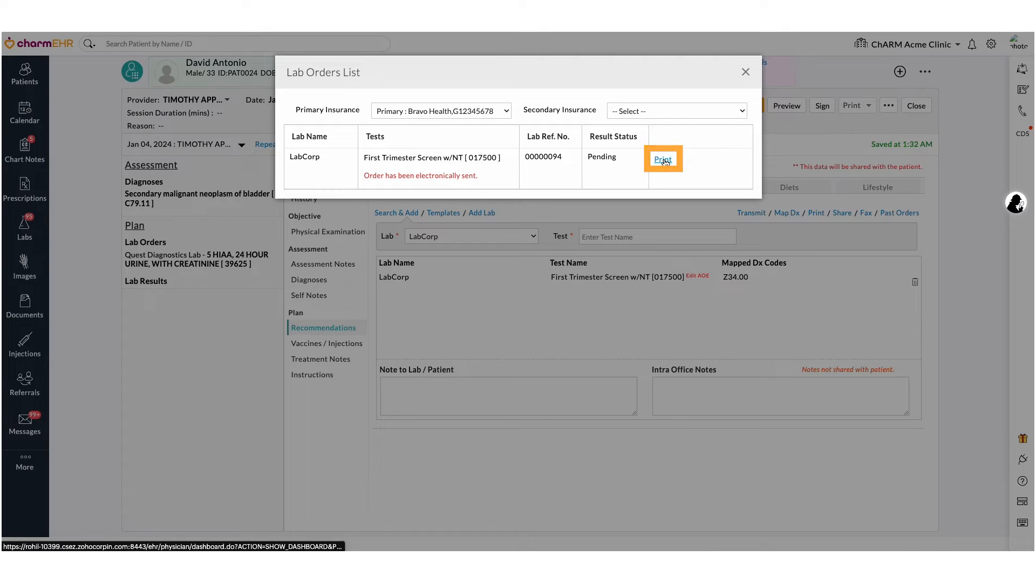
left_click(664, 159)
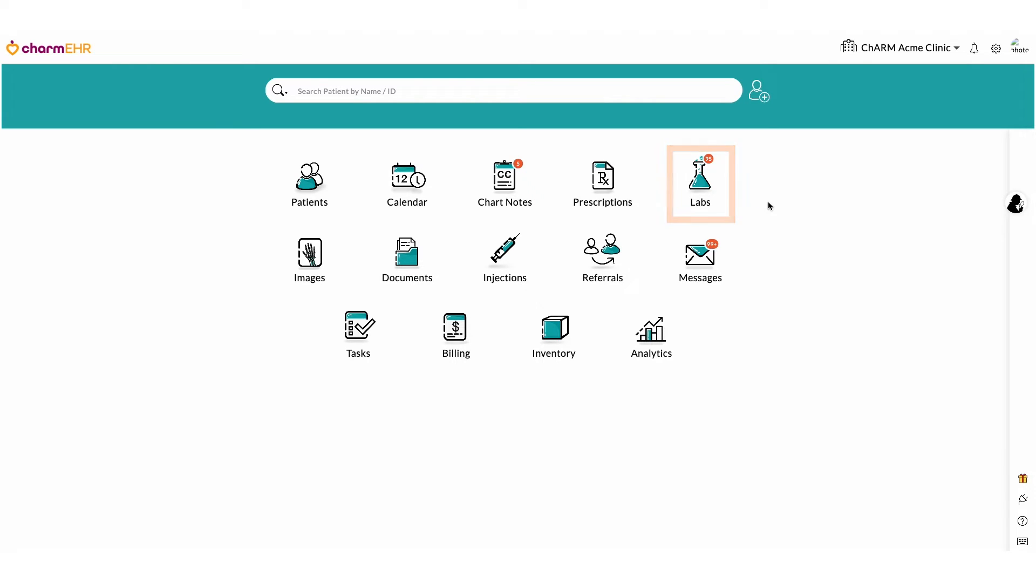
left_click(701, 181)
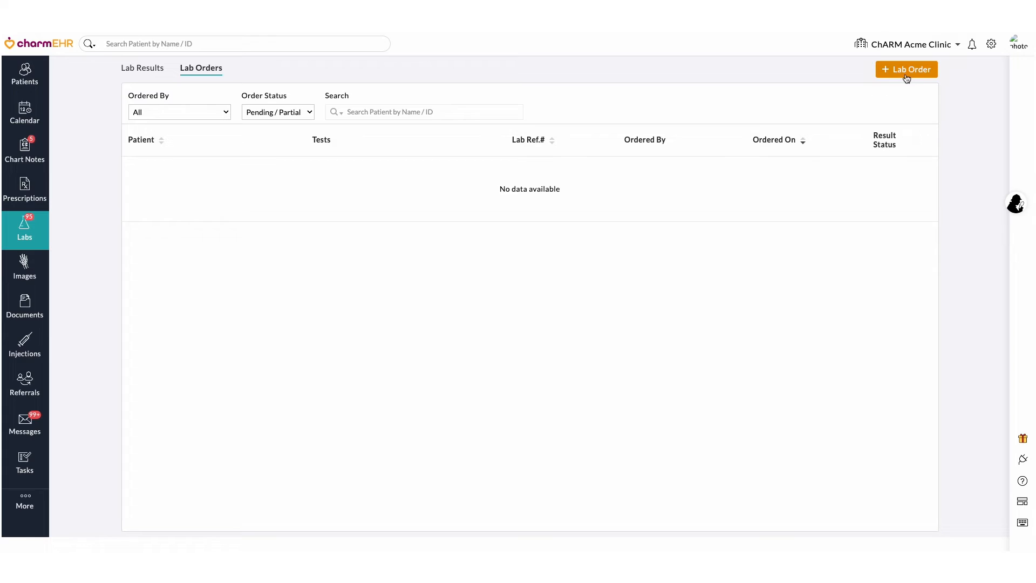
left_click(907, 69)
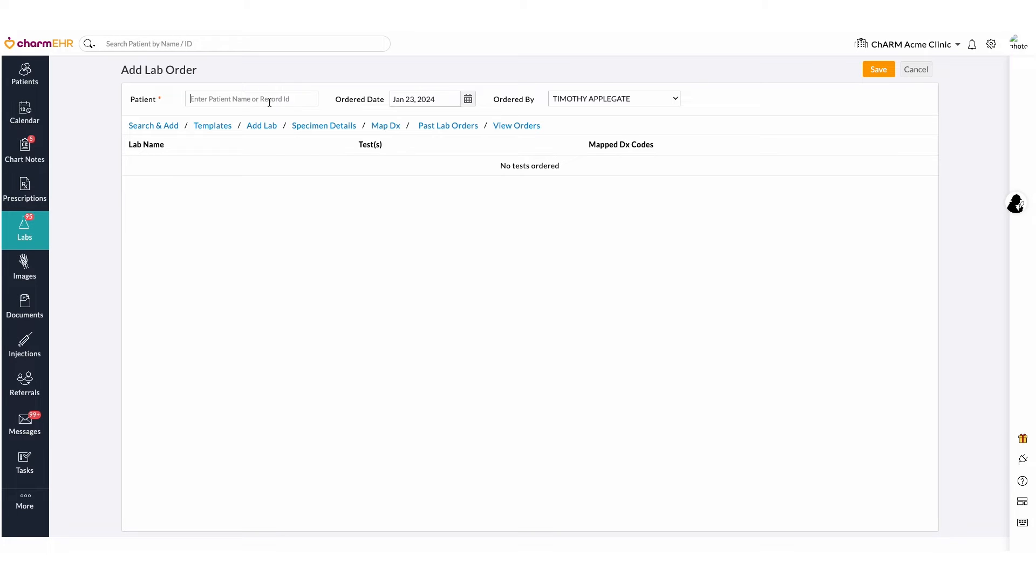
type("David")
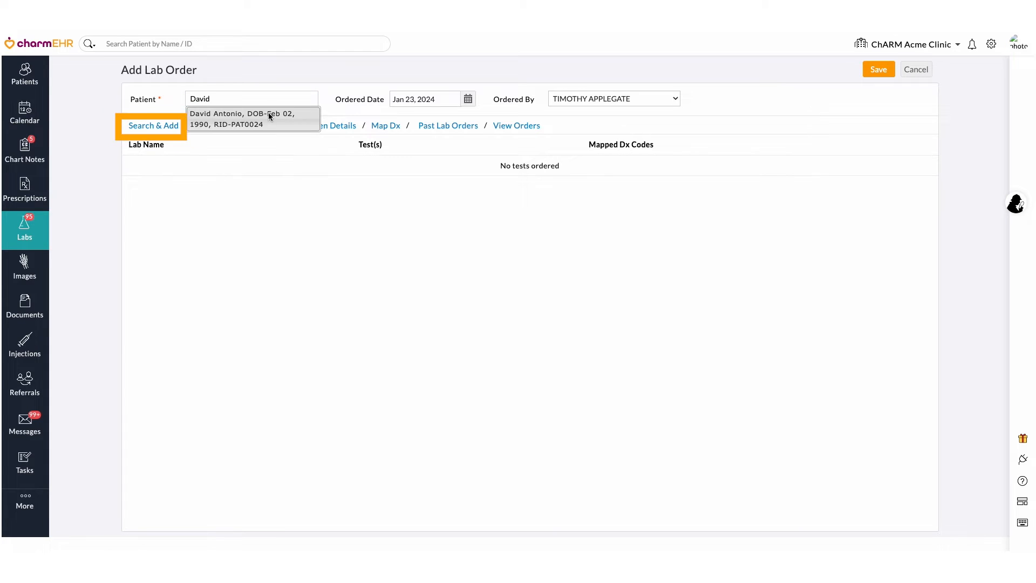
left_click(242, 118)
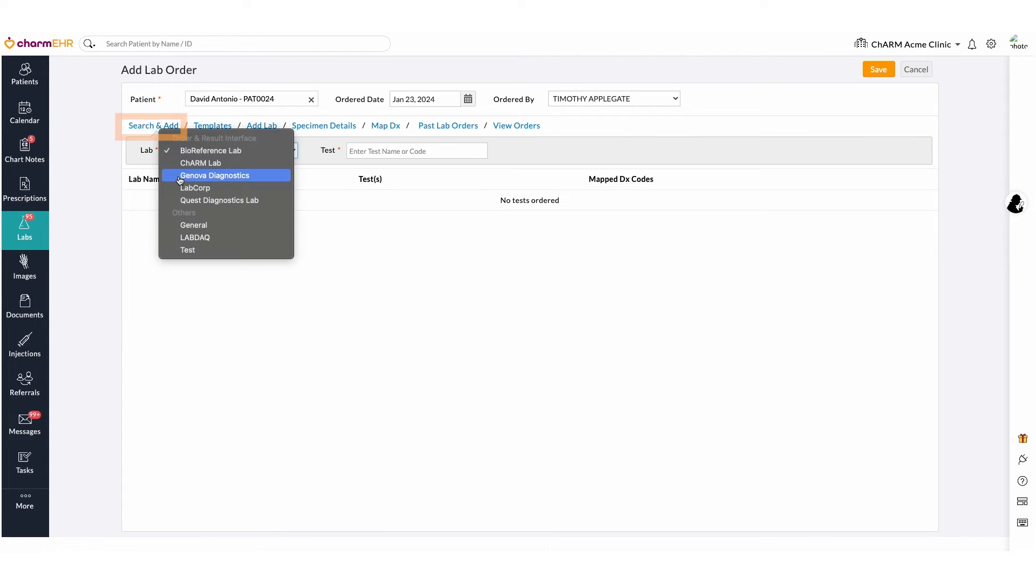
- Search test code 175 to find LabCorp's First Trimester Screen w/NT
left_click(195, 188)
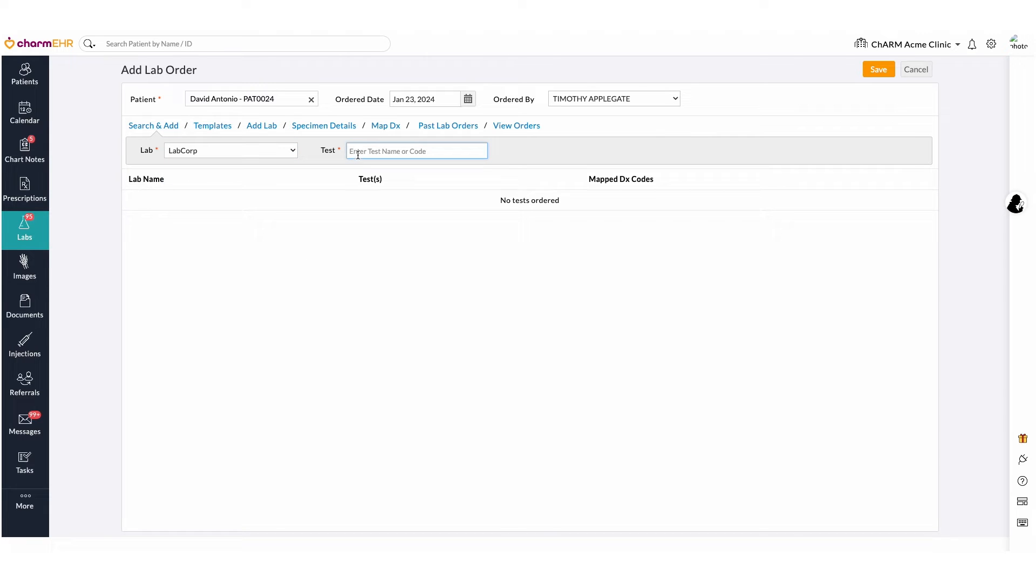
type("175")
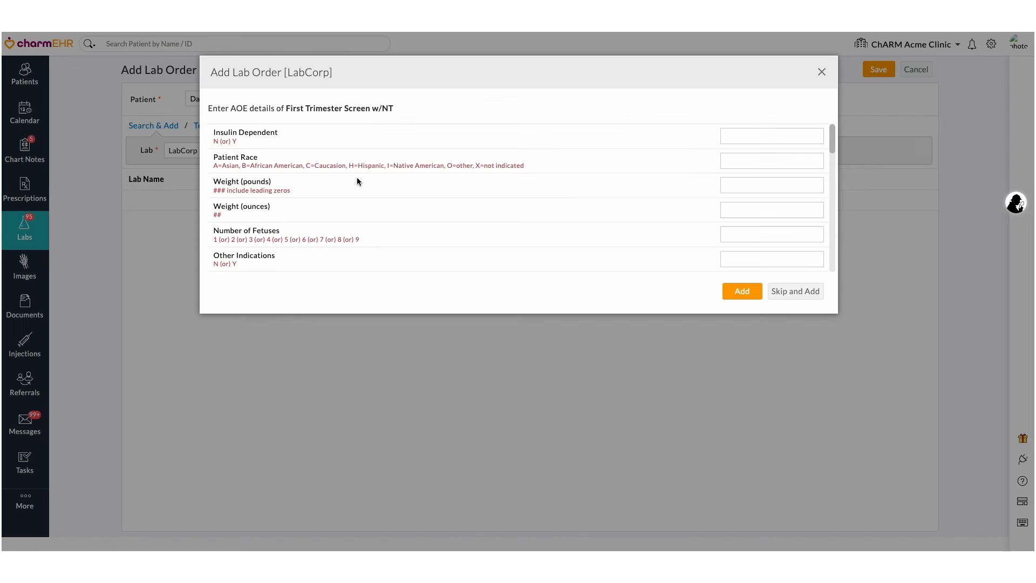
- Answer the AOE questions (Insulin Dependent Y, Race A, Credentialed Y) and add the test
left_click(772, 136)
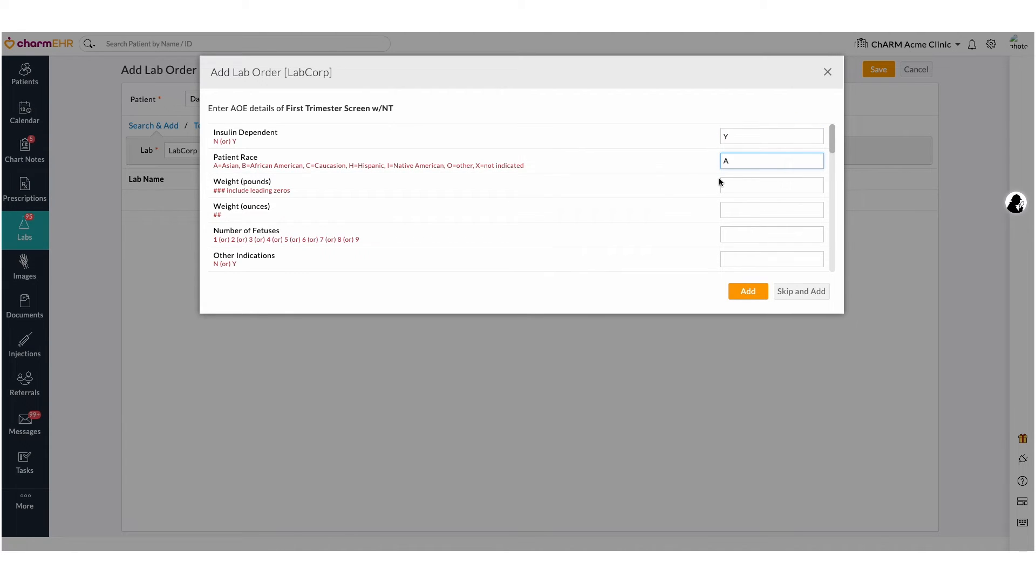
scroll("down", 3)
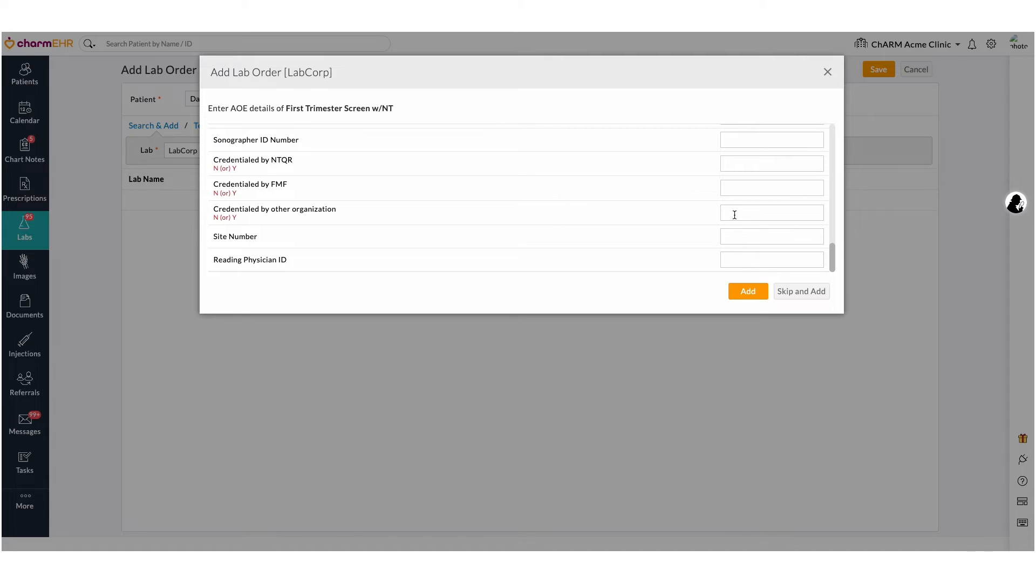
type("Y")
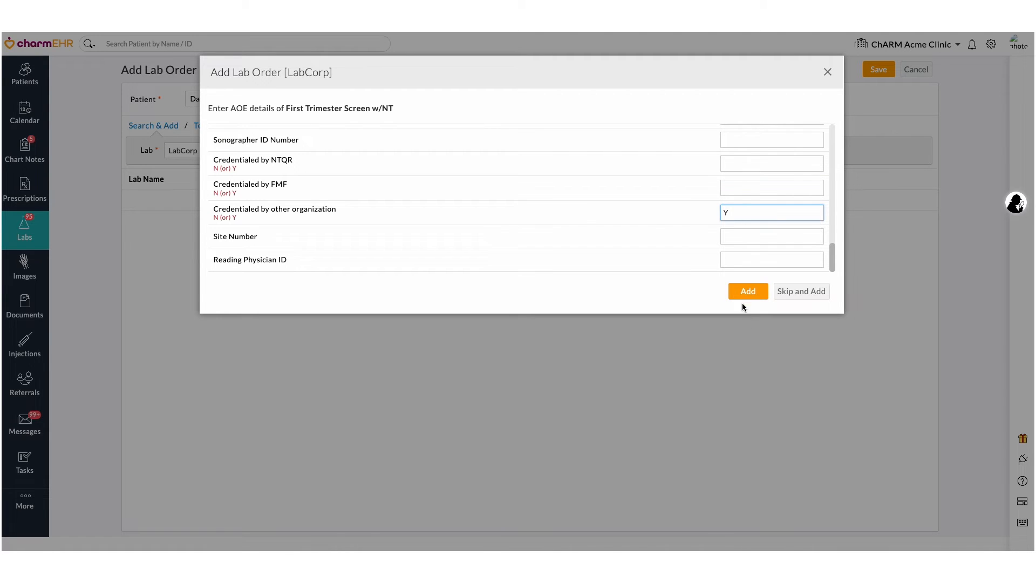
left_click(747, 291)
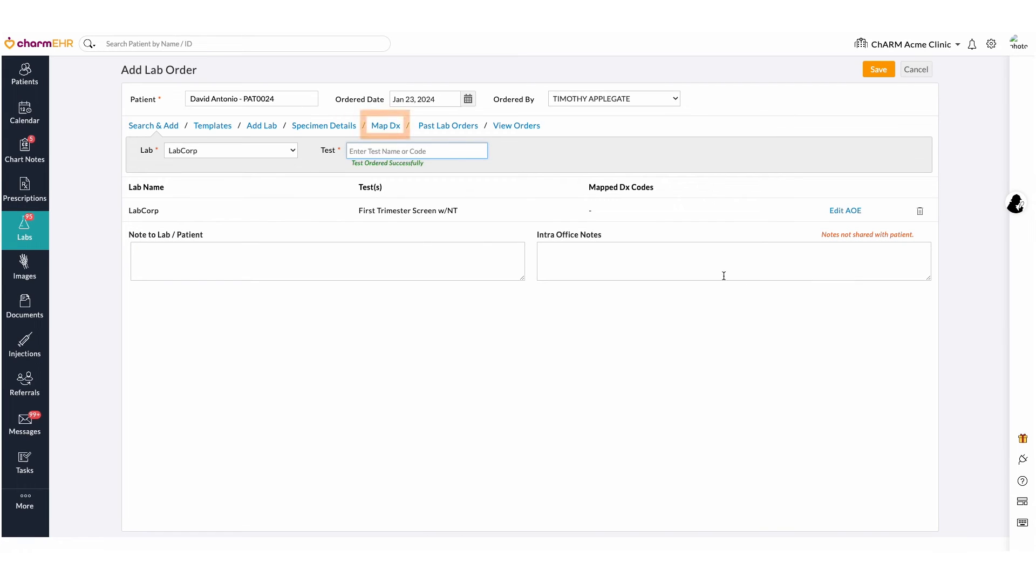
- Map diagnosis Z34.00 to the First Trimester Screen w/NT and save the order as 00000096
left_click(386, 126)
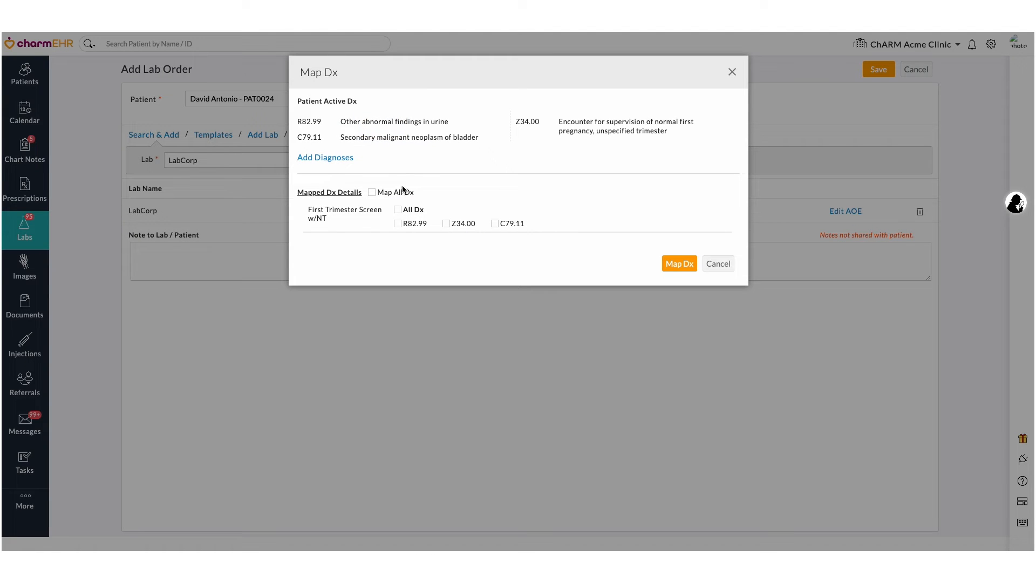
left_click(446, 224)
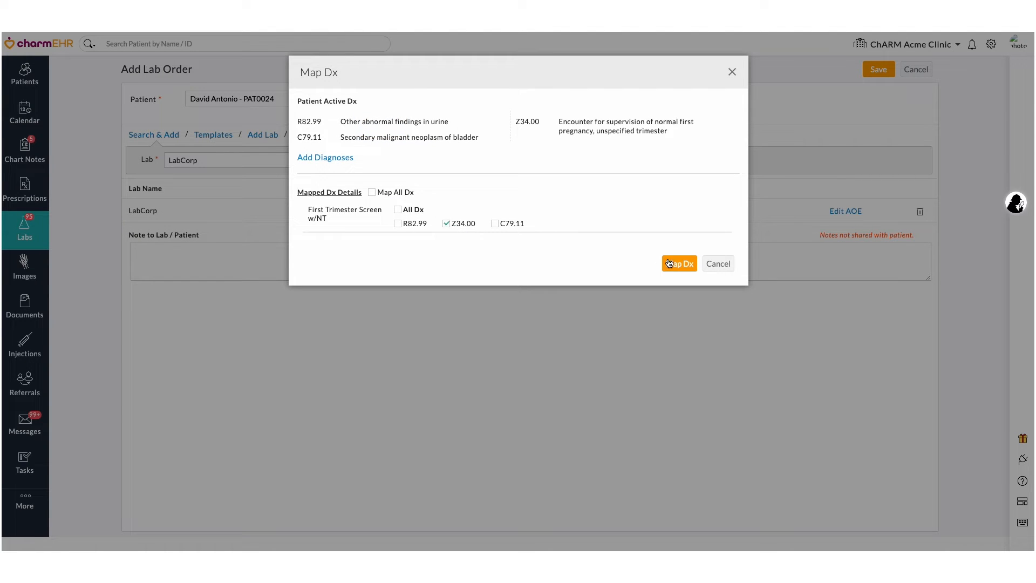
left_click(680, 263)
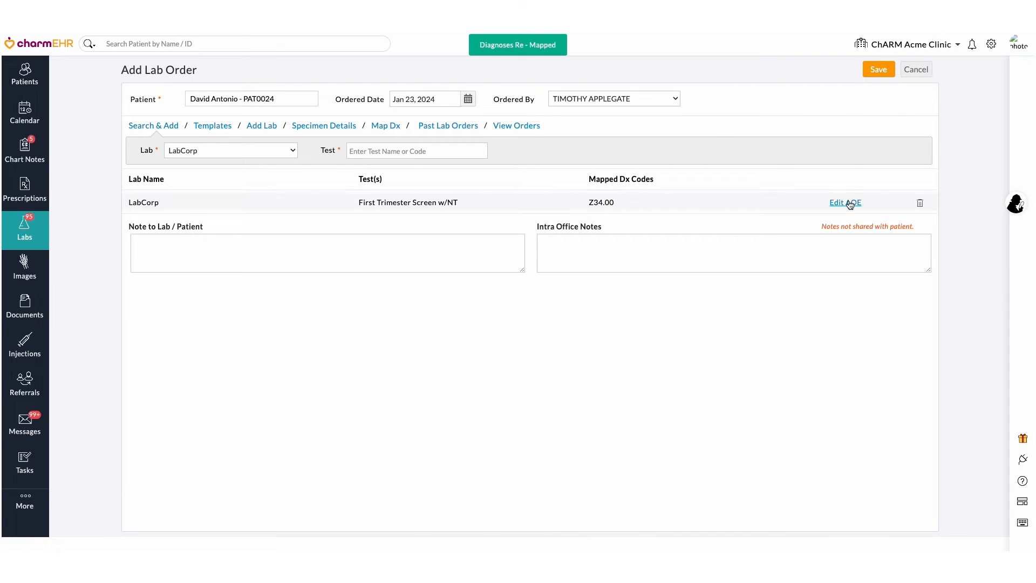
left_click(879, 69)
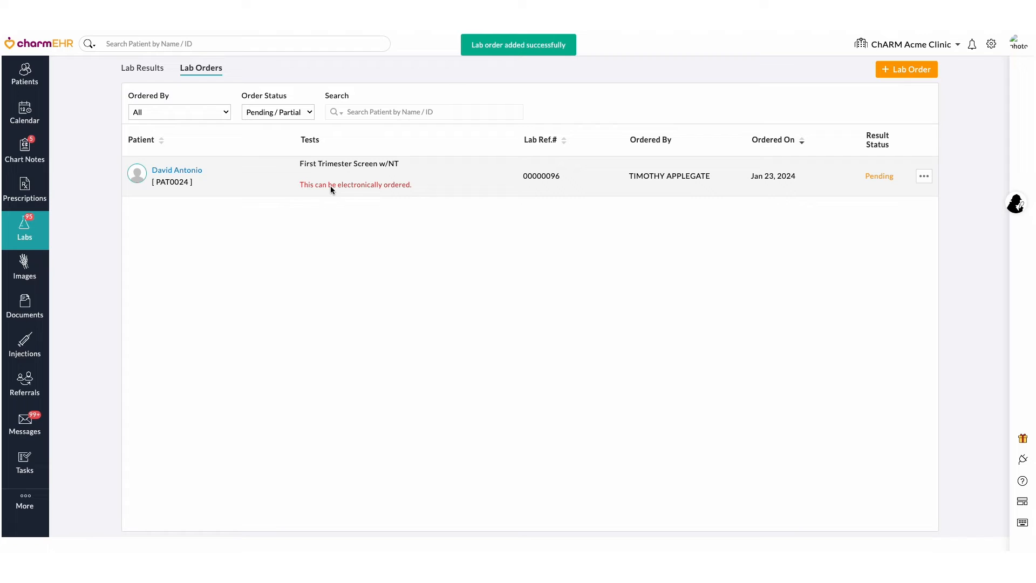
mouse_move(906, 183)
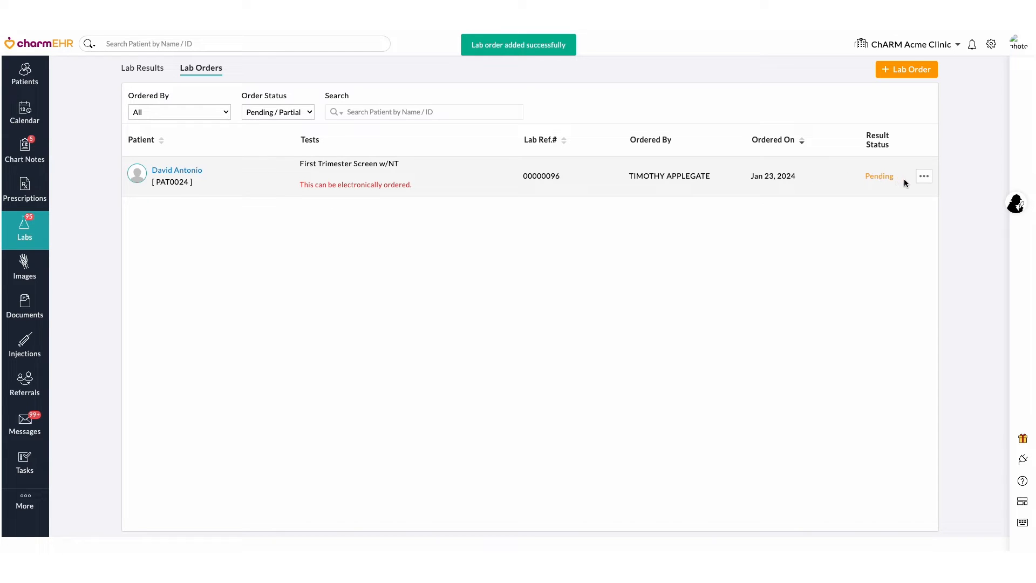
- Choose Send Order Electronically for the saved order to bring up its summary
left_click(924, 176)
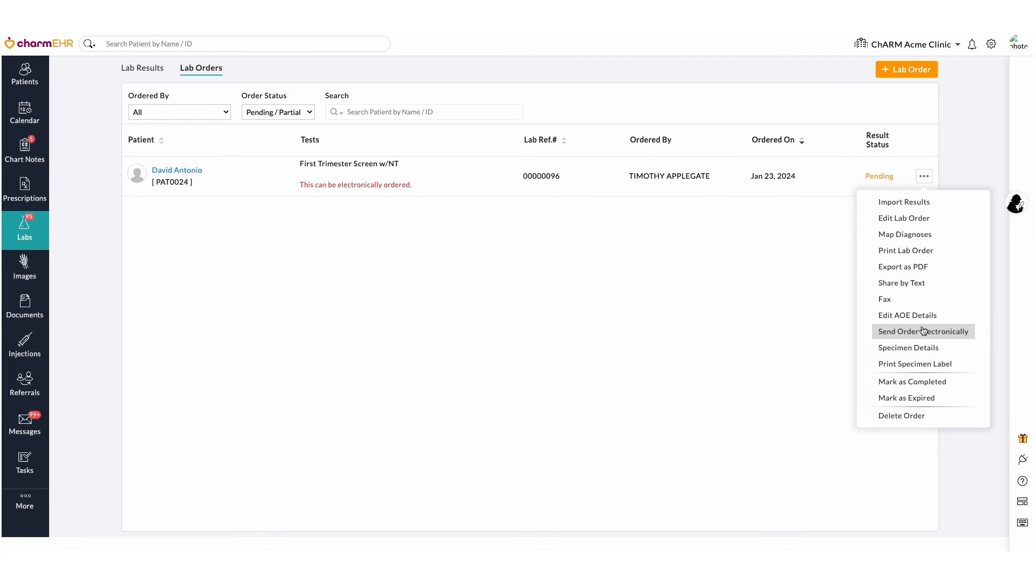
left_click(923, 331)
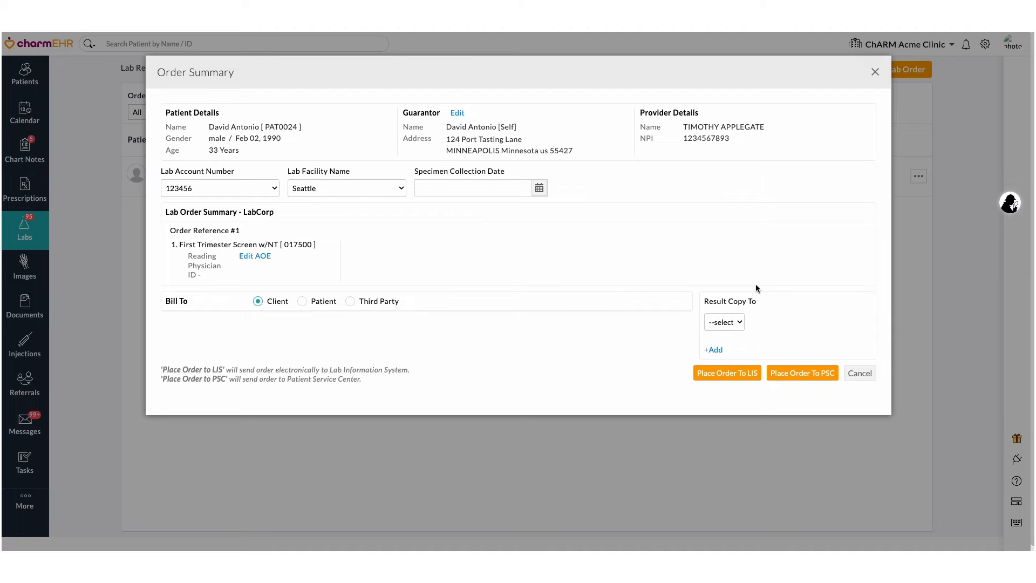
- Set the specimen collection date to Jan 23, 2024 at 02:03 am
left_click(474, 187)
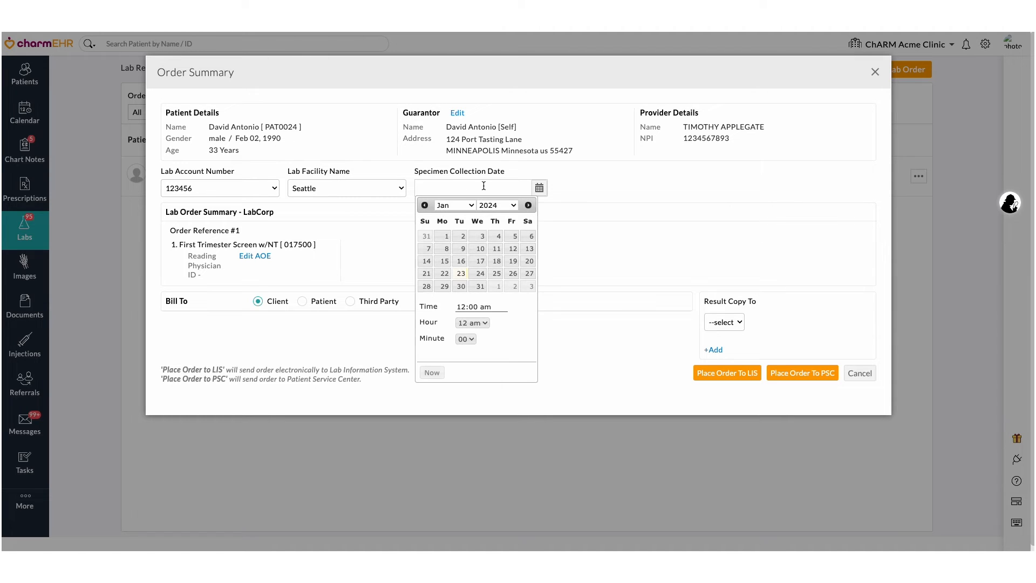
left_click(460, 273)
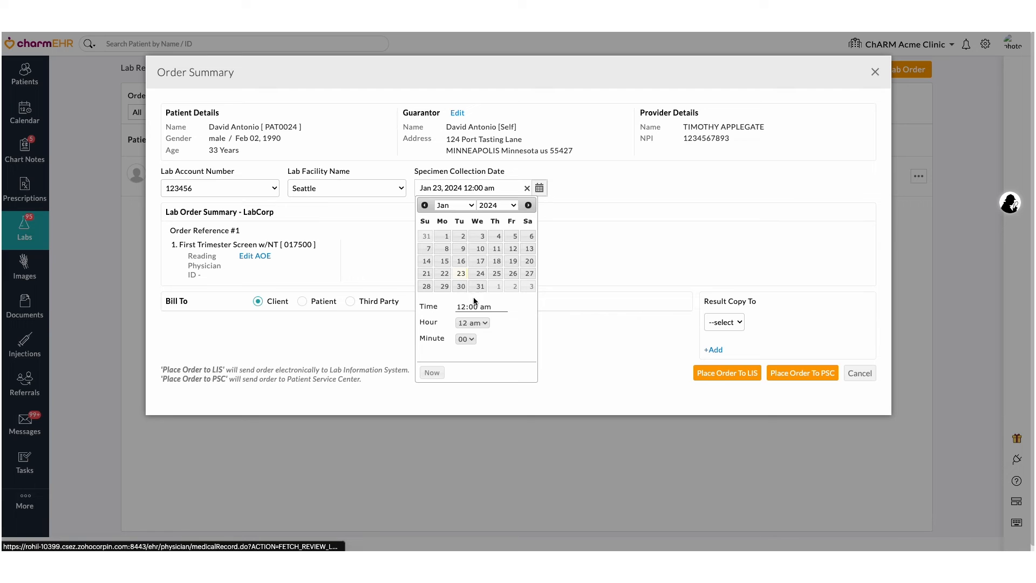
left_click(466, 339)
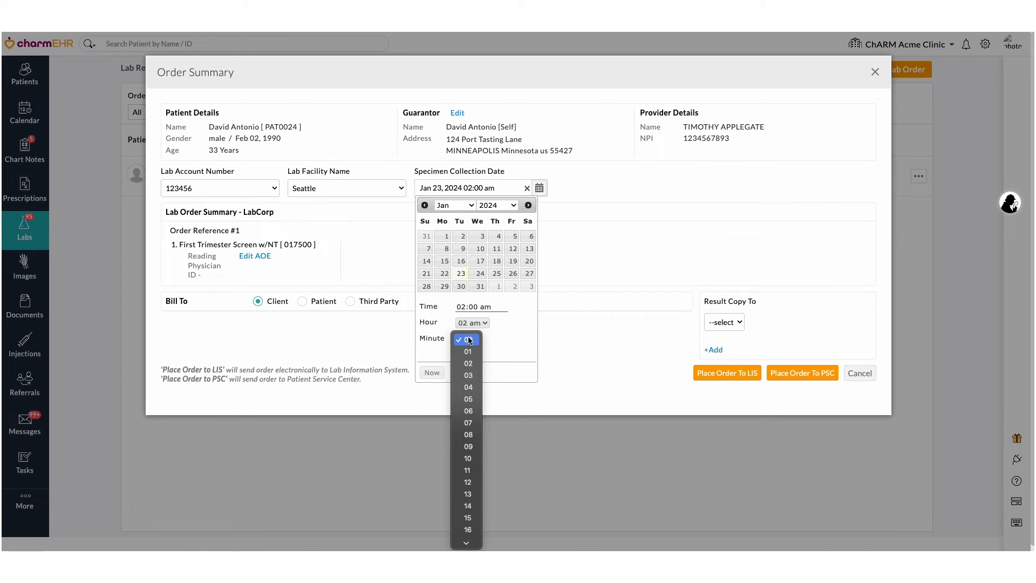
left_click(467, 375)
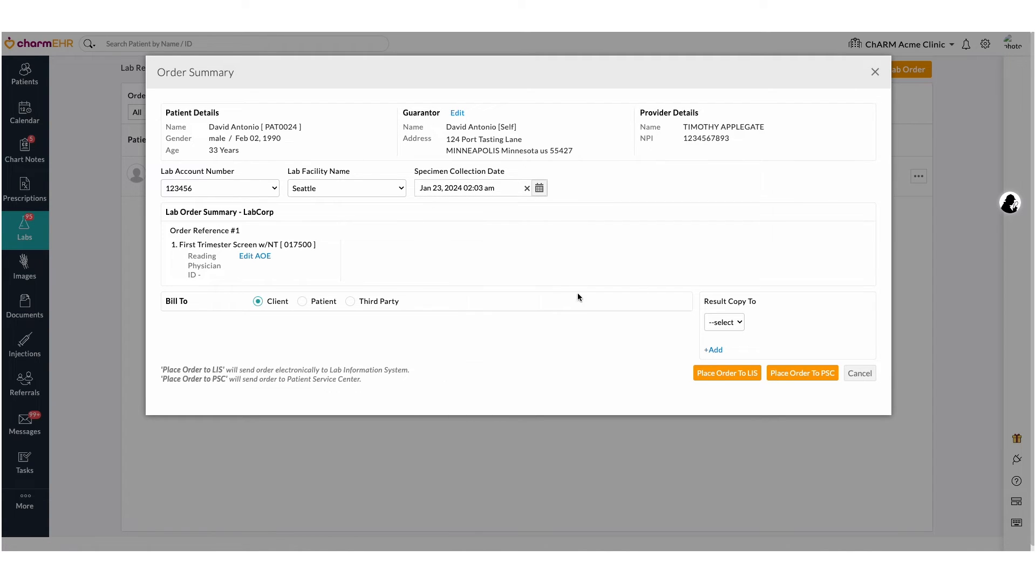
- Bill third-party insurance, set result copy recipients, and place the order to the PSC
left_click(302, 302)
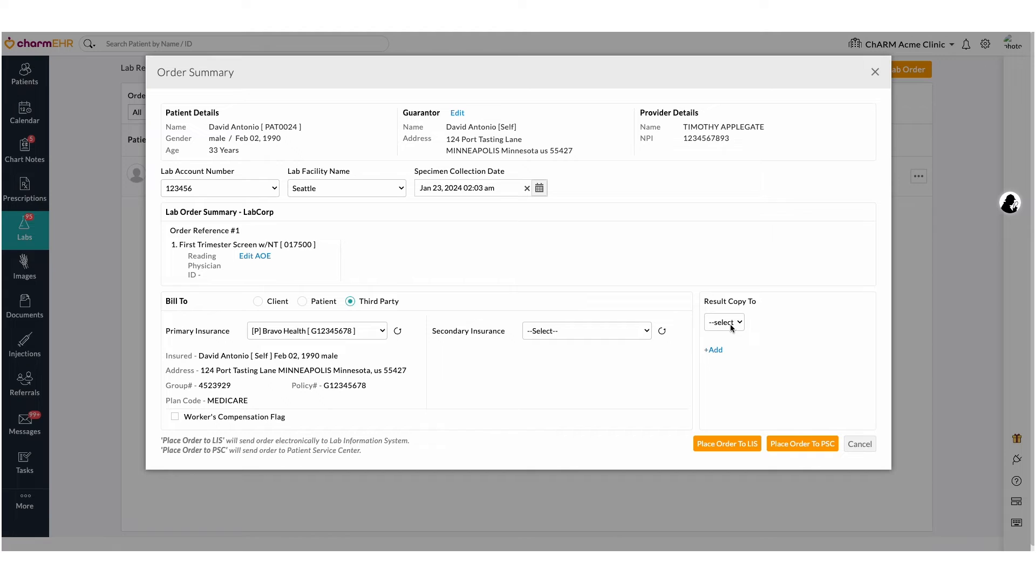
left_click(725, 323)
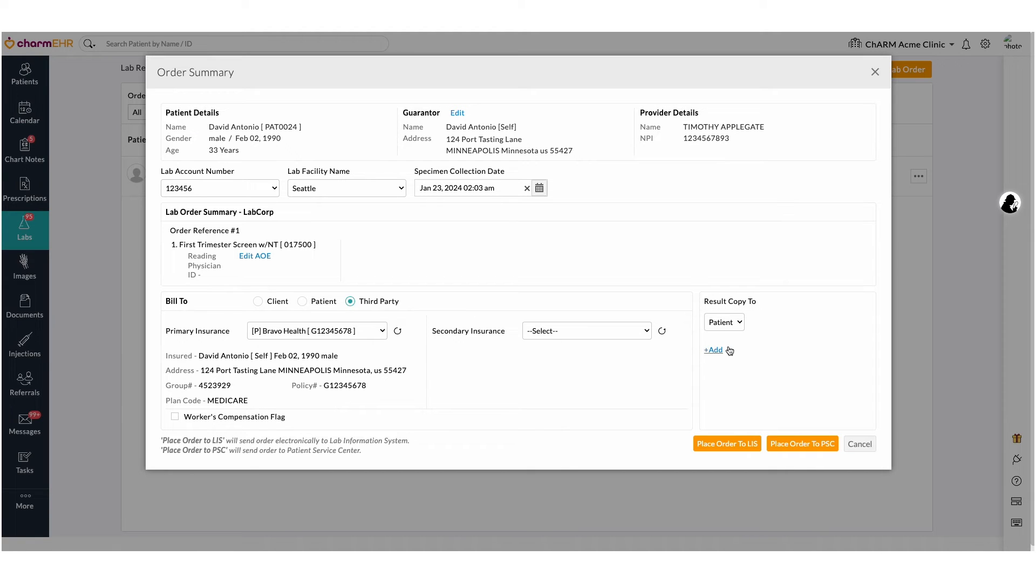
left_click(724, 322)
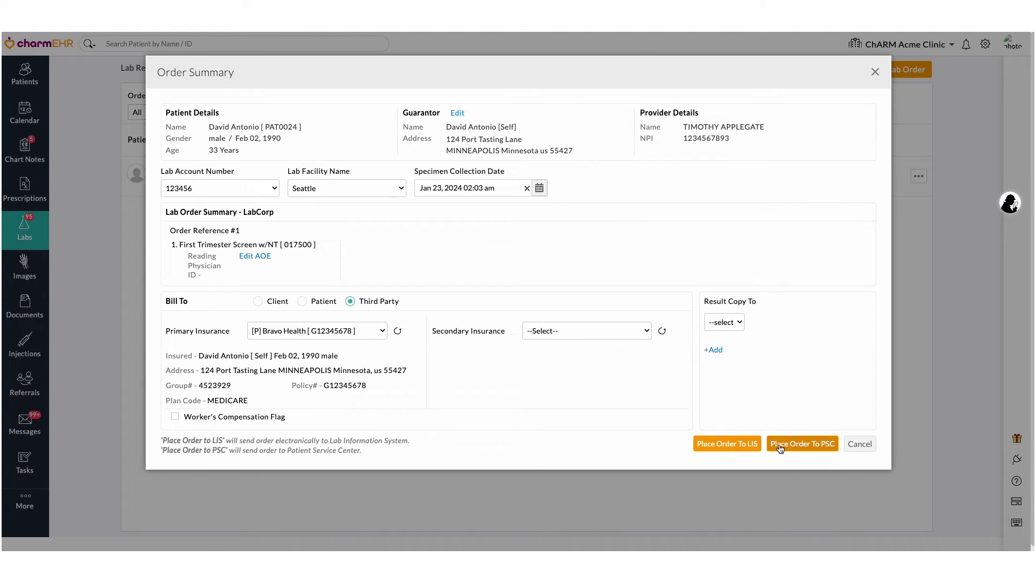
left_click(803, 444)
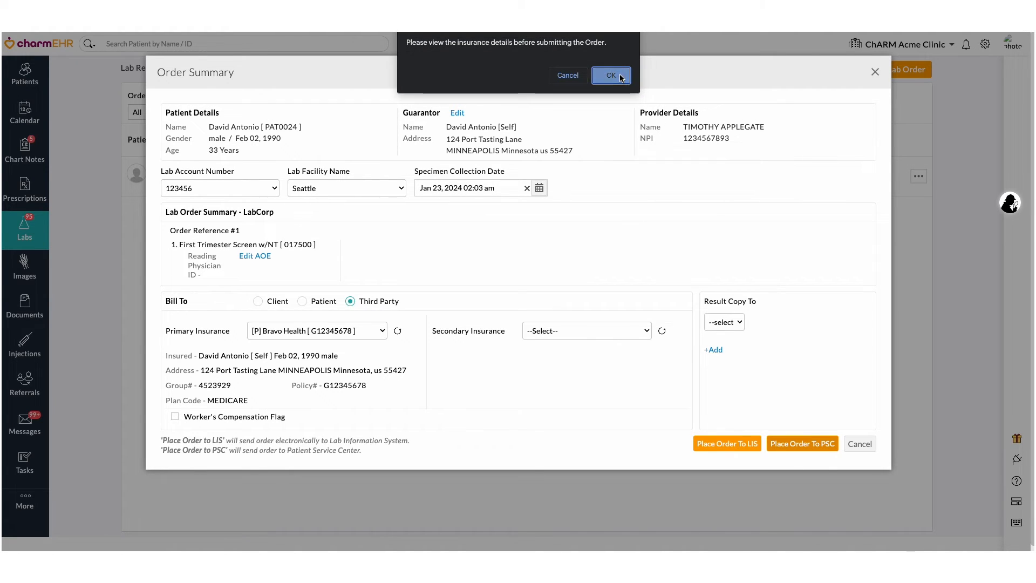
left_click(611, 75)
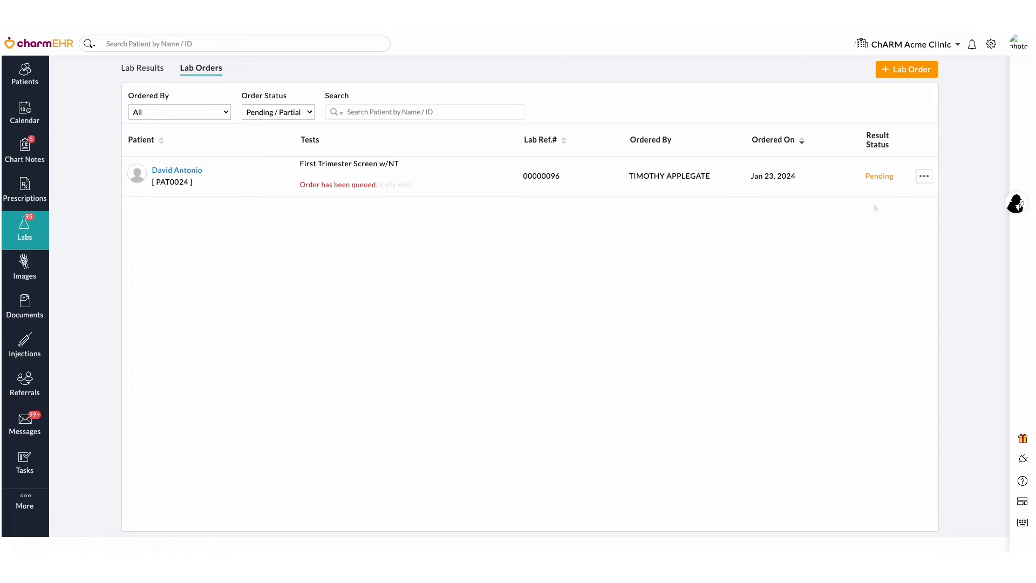
- Export the sent order's Lab Requisition Form as a PDF and scroll through it
left_click(924, 176)
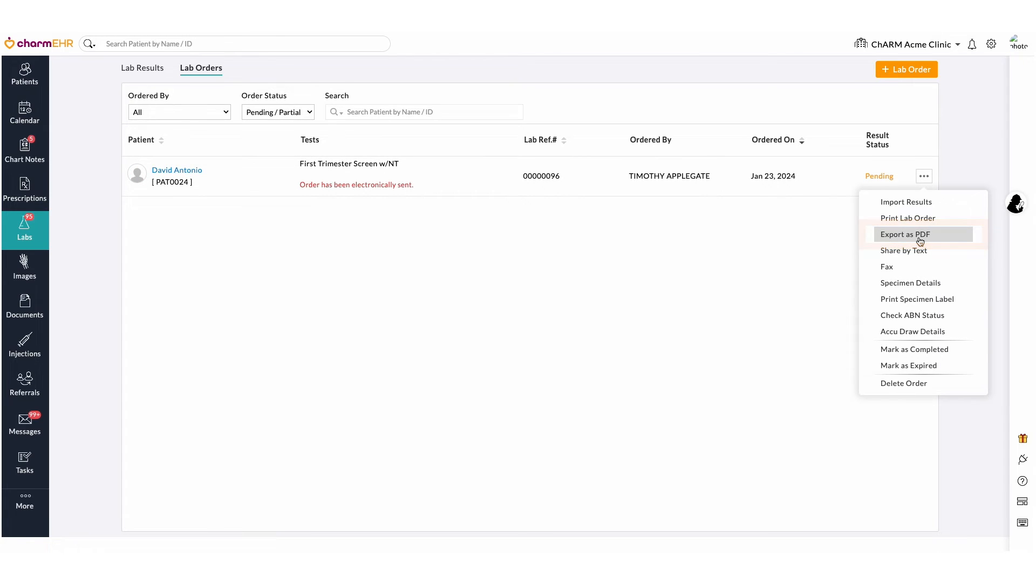
left_click(906, 234)
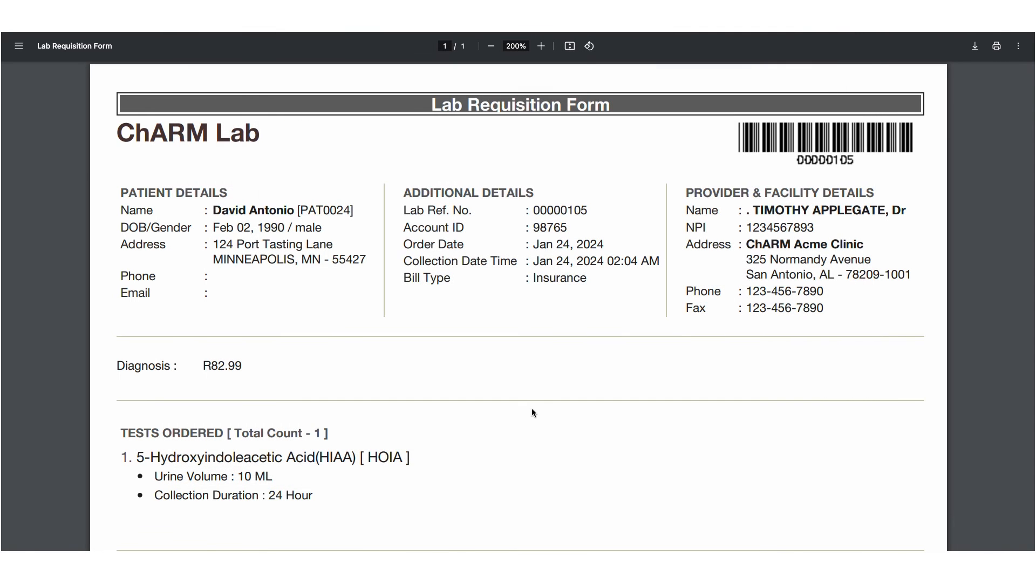
scroll("down", 3)
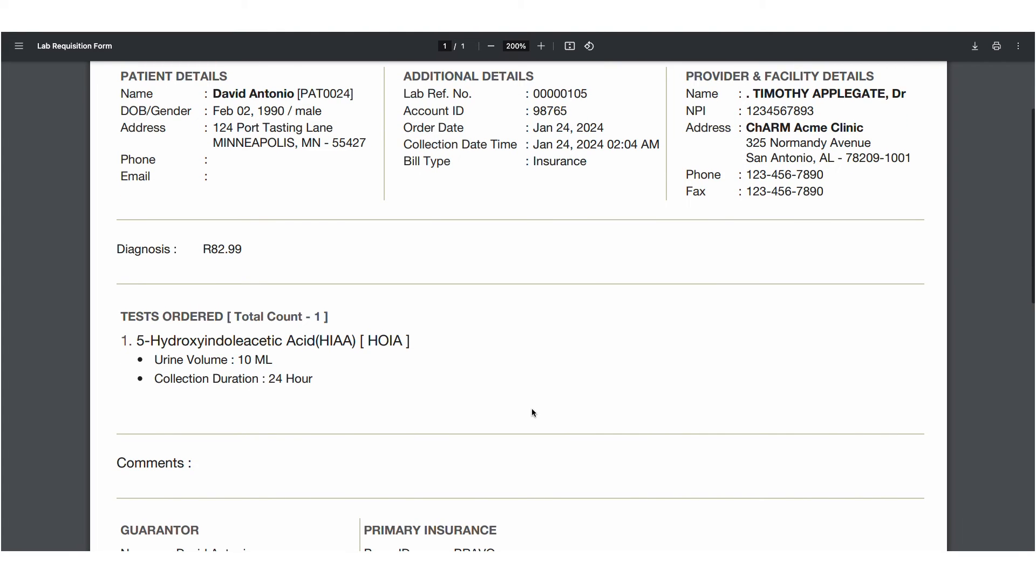
scroll("down", 3)
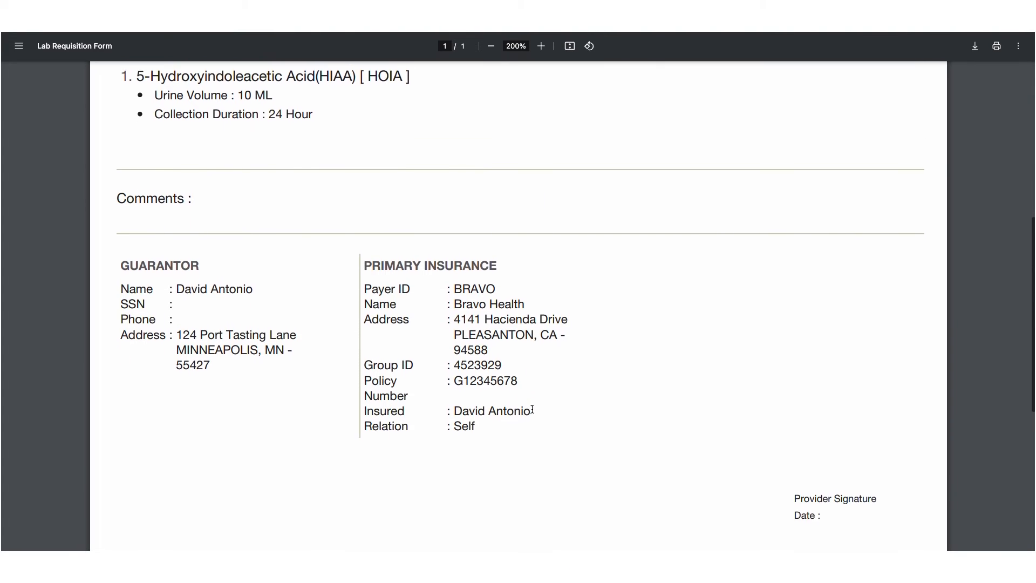
scroll("down", 3)
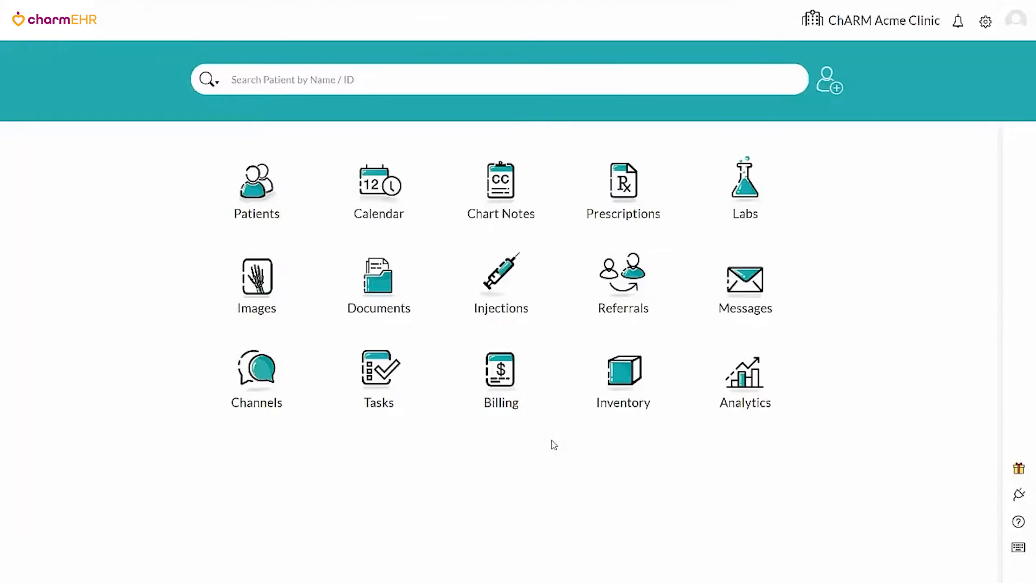
left_click(746, 184)
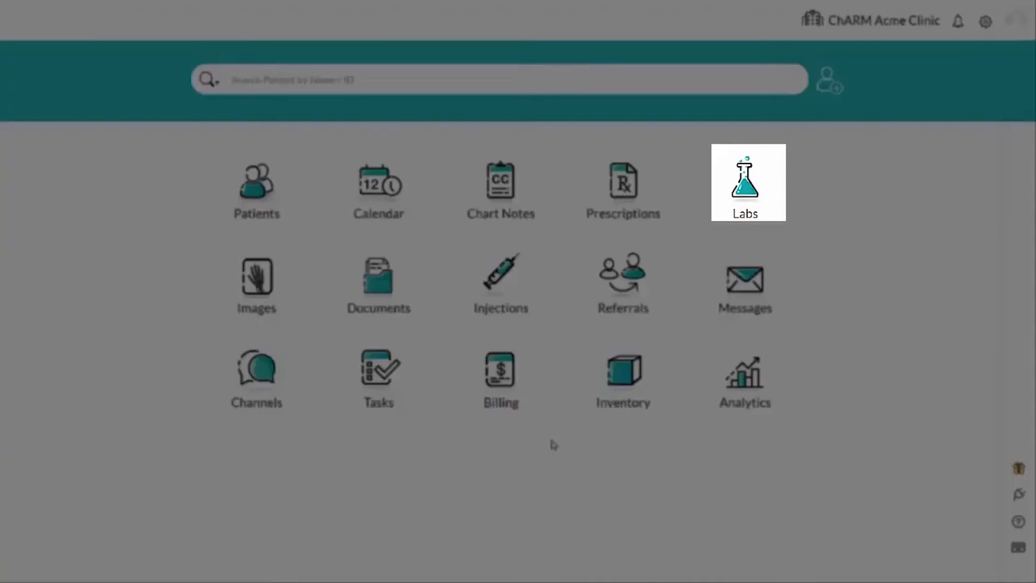
left_click(748, 184)
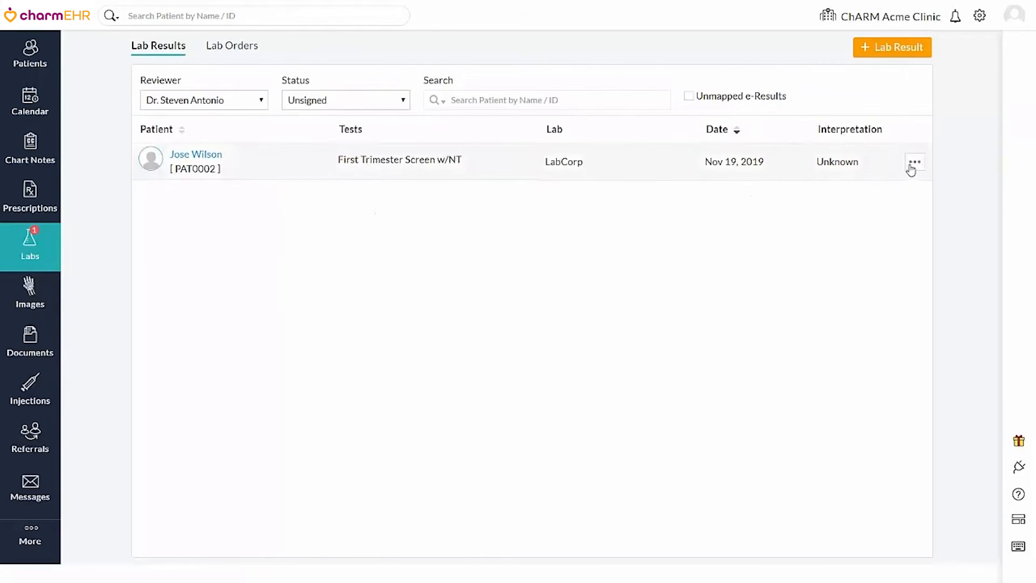
left_click(914, 161)
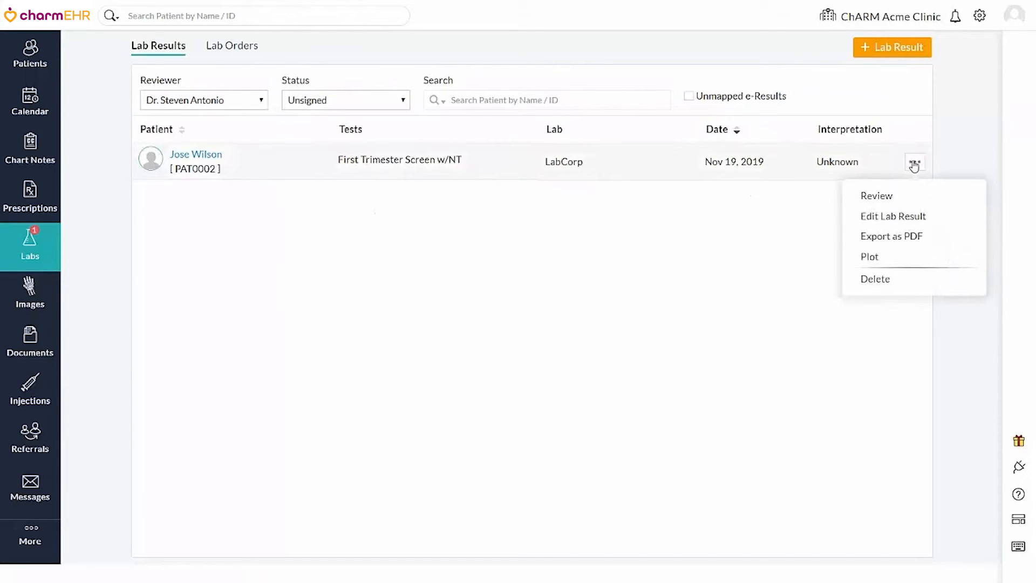
mouse_move(877, 195)
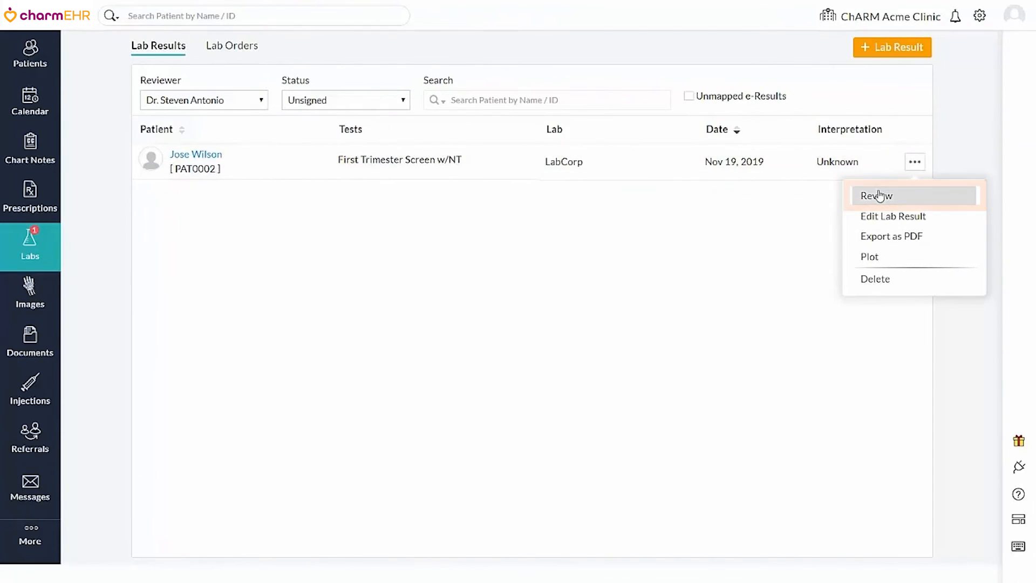
- Review the First Trimester Screen w/NT results and reveal the additional specimen details
left_click(876, 196)
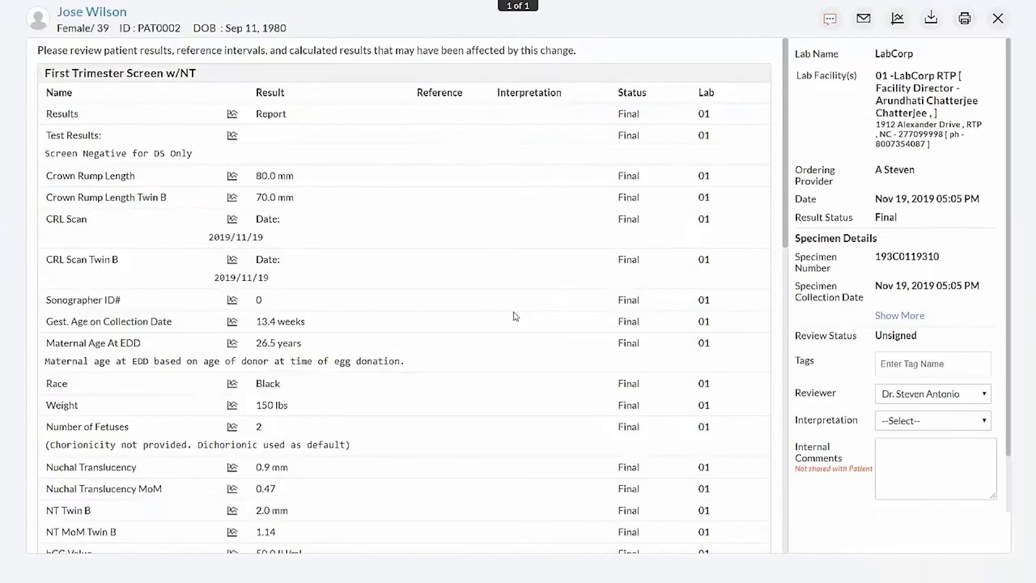
scroll("down", 3)
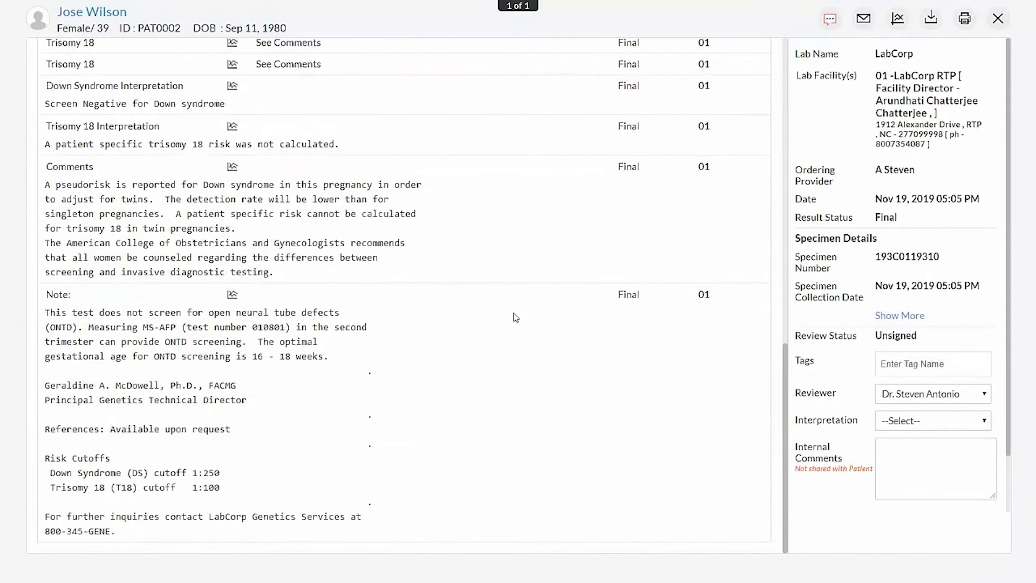
mouse_move(858, 364)
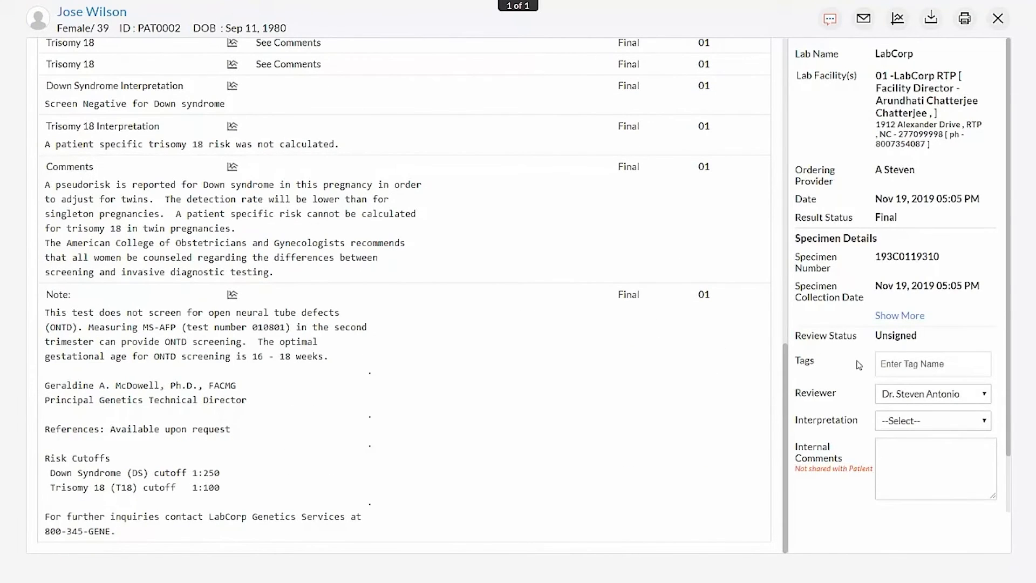
scroll("down", 3)
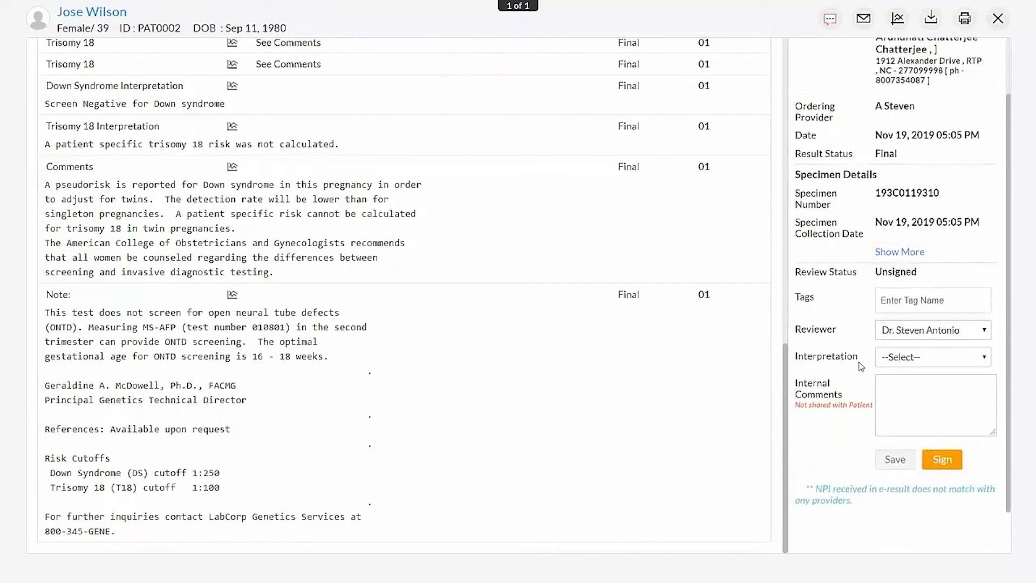
mouse_move(887, 284)
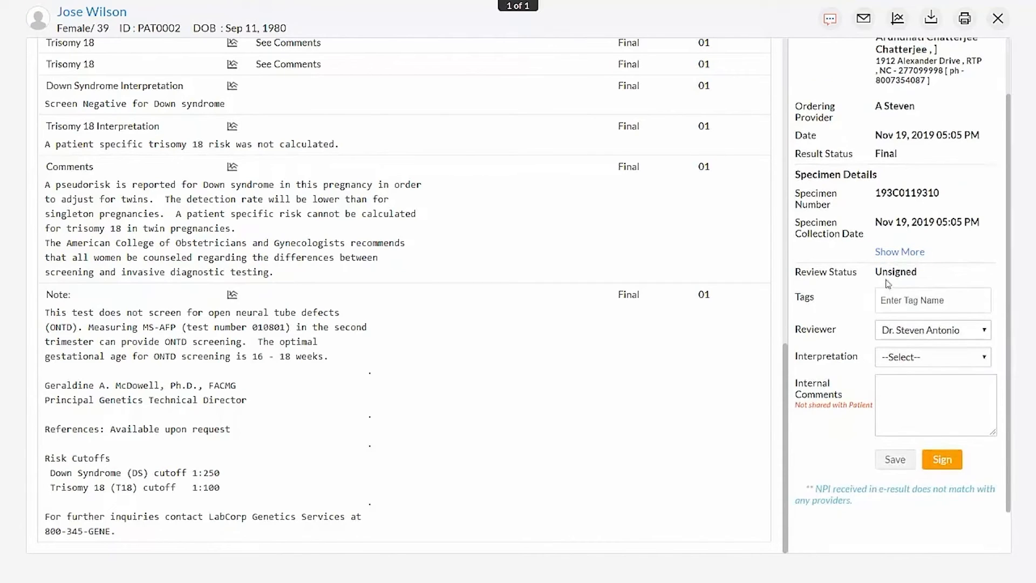
left_click(900, 251)
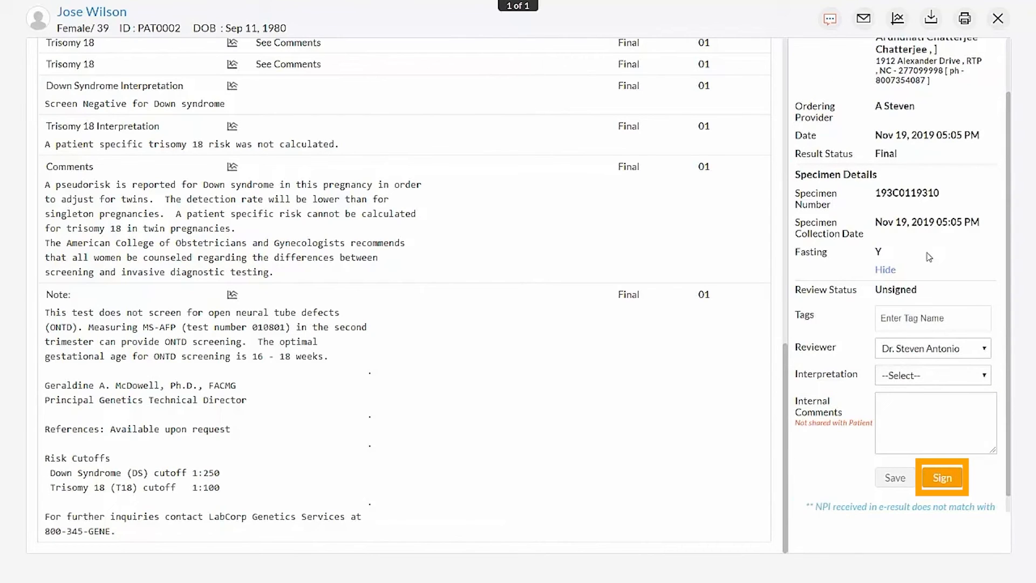
mouse_move(932, 266)
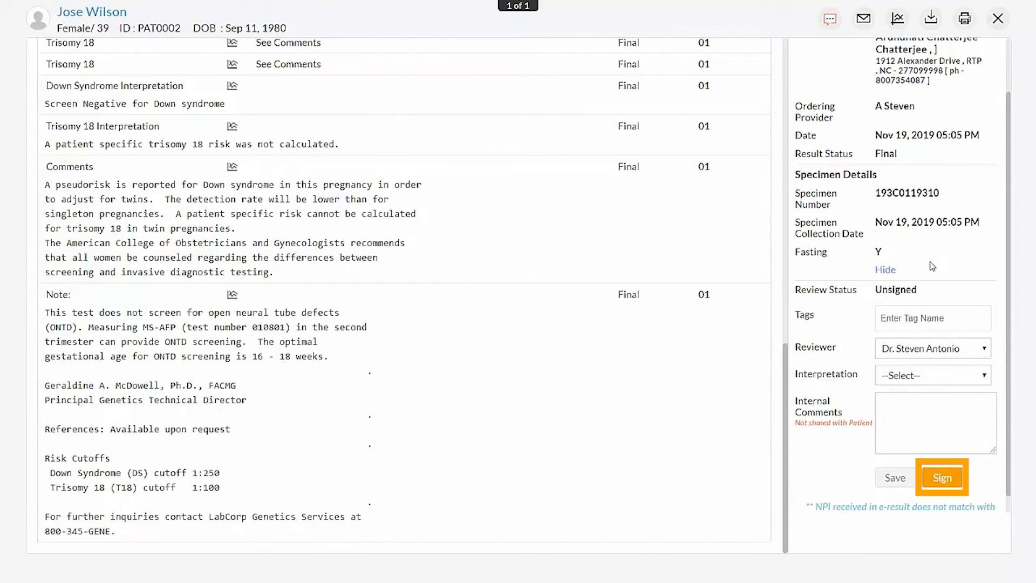
- Set the interpretation to Normal and begin signing the lab record
left_click(932, 375)
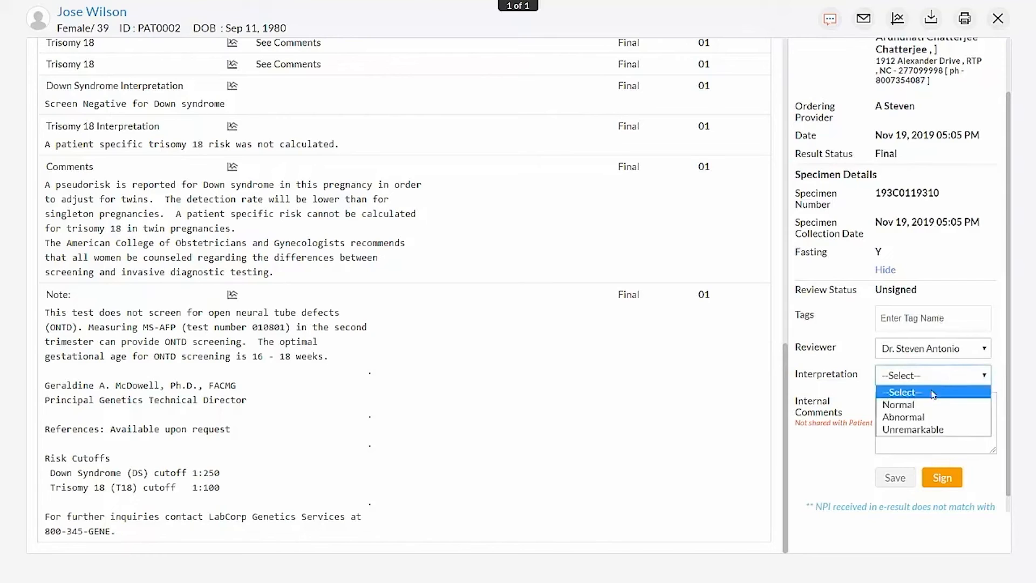
left_click(899, 405)
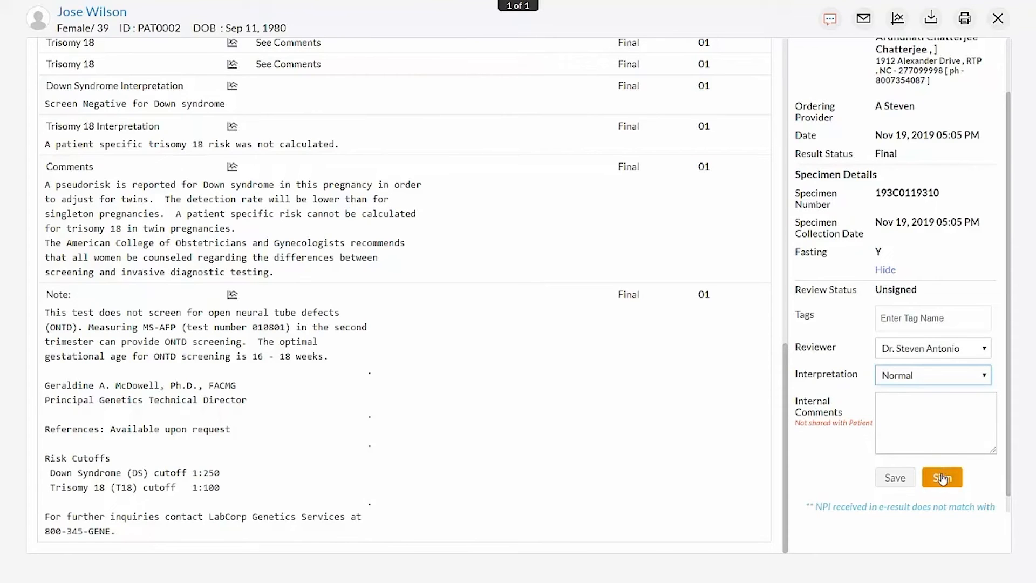
left_click(943, 477)
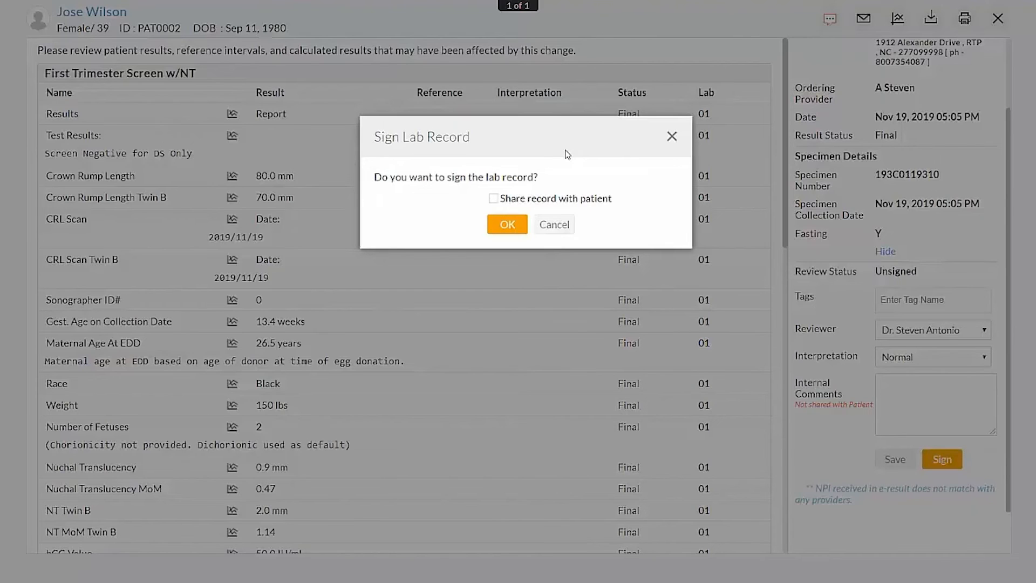
- Share the record with the patient with message 'Result is Normal' and confirm signing
left_click(494, 199)
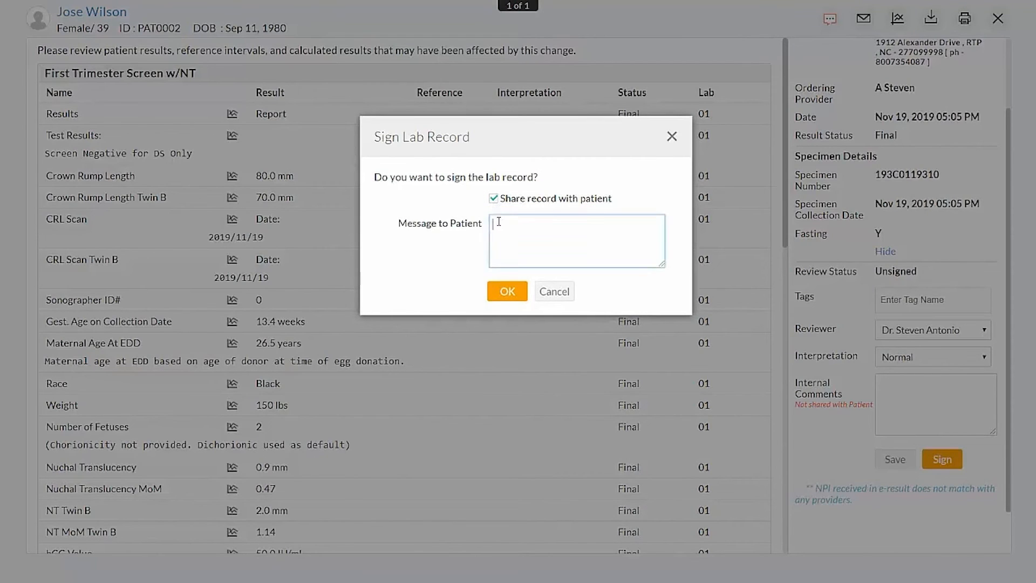
type("Result is Normal")
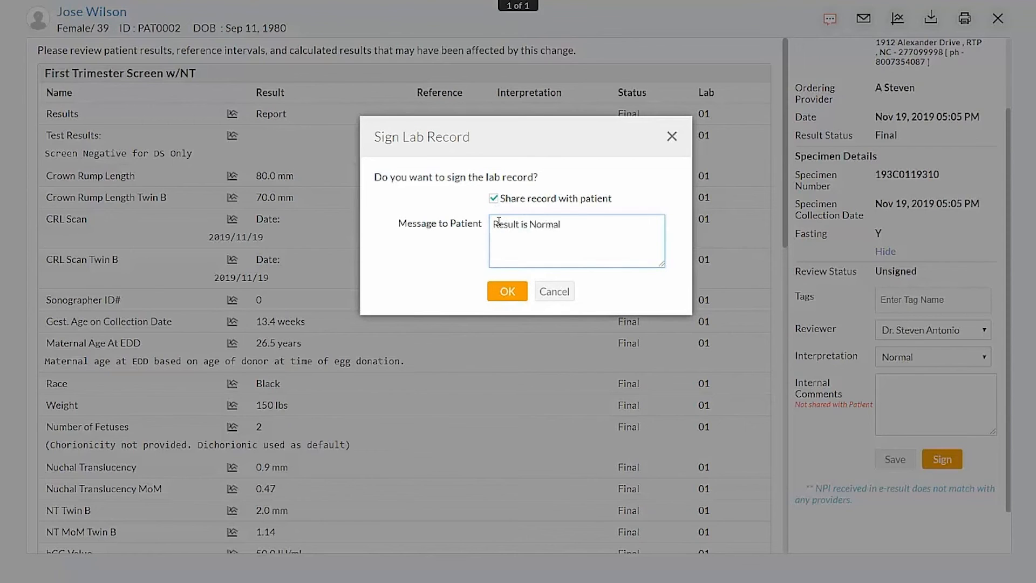
left_click(507, 291)
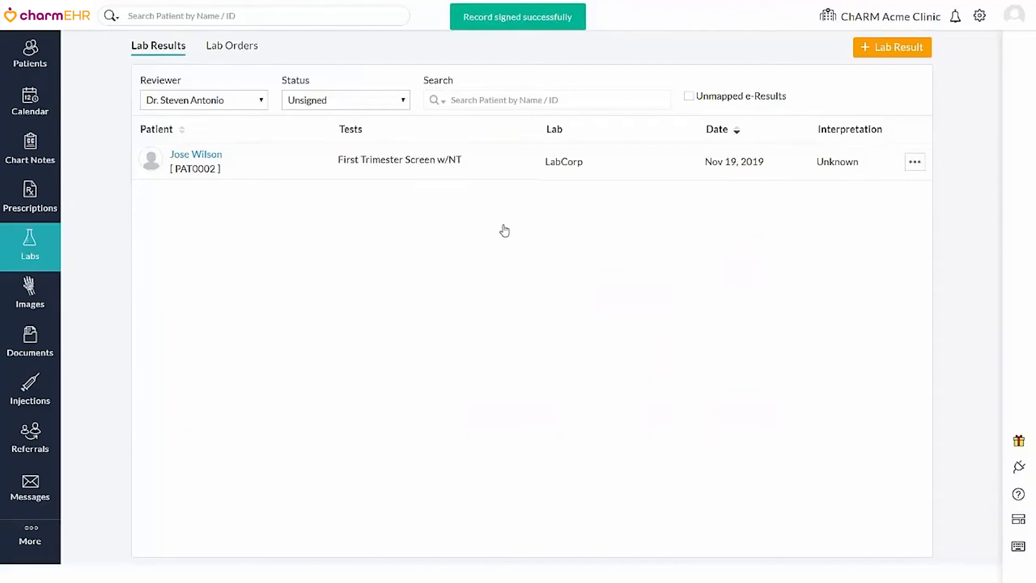
- Filter results to Signed and export the First Trimester Screen w/NT result as a PDF
left_click(346, 100)
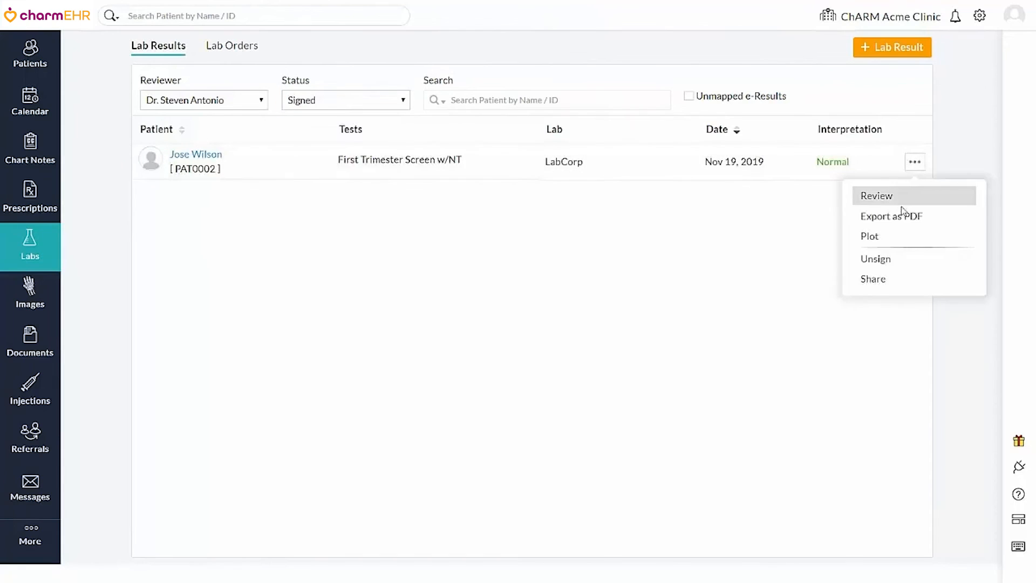
mouse_move(901, 217)
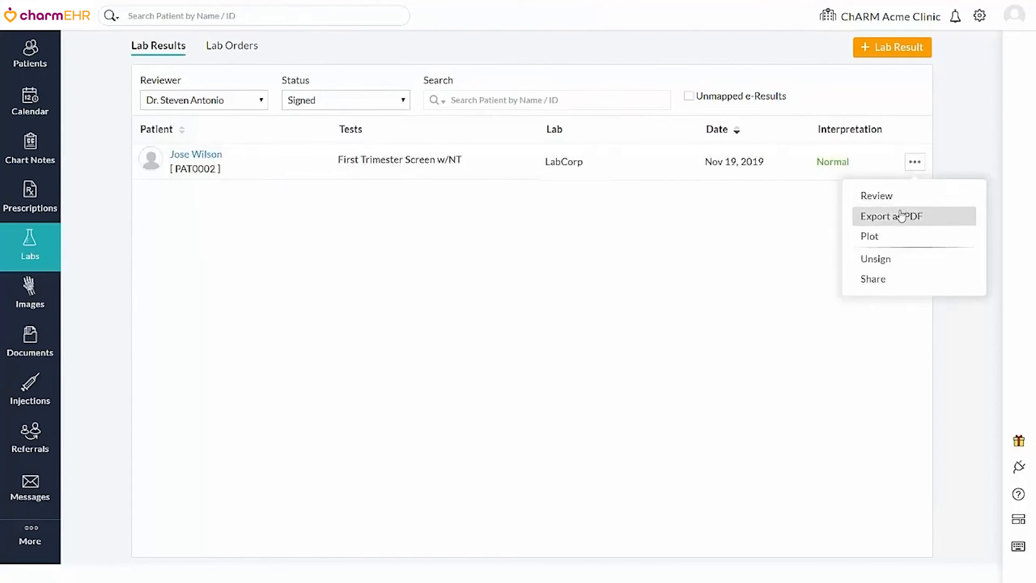
mouse_move(900, 217)
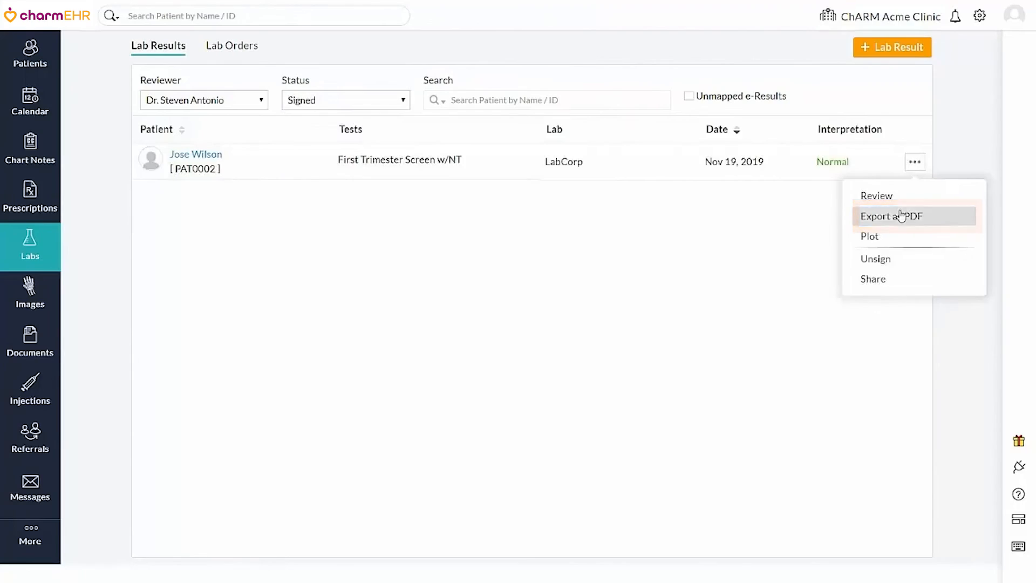
left_click(898, 217)
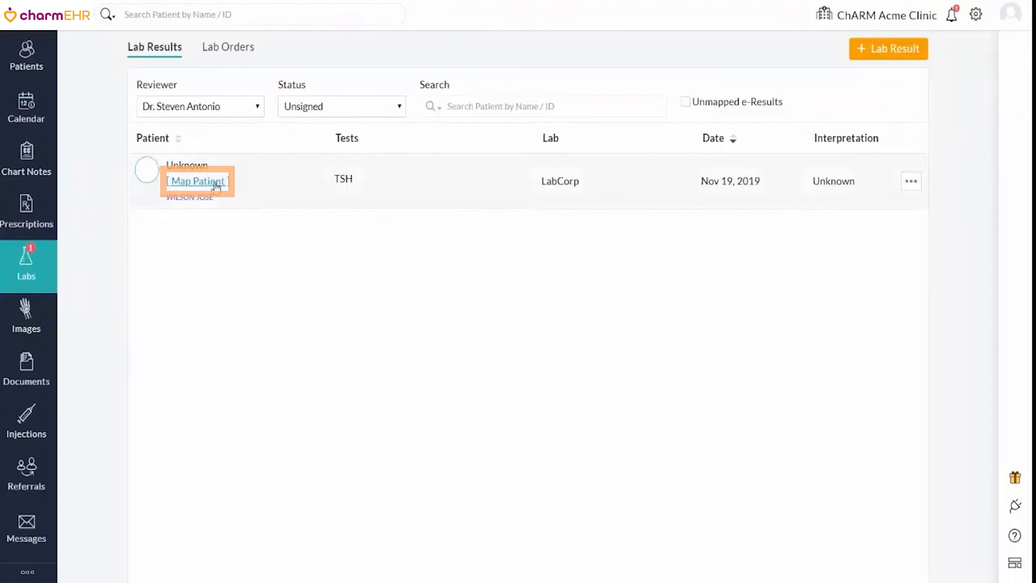
left_click(197, 181)
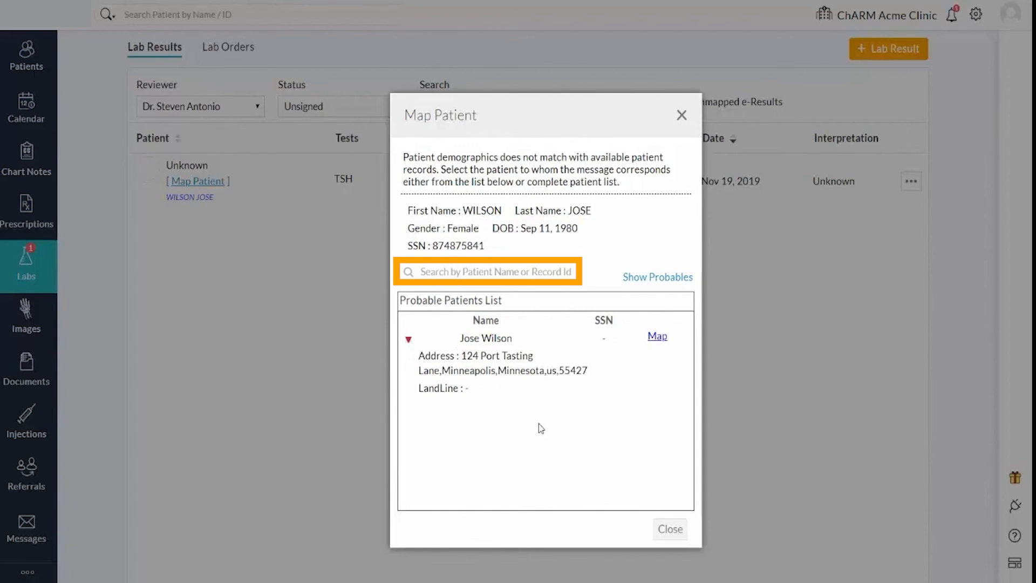
mouse_move(647, 353)
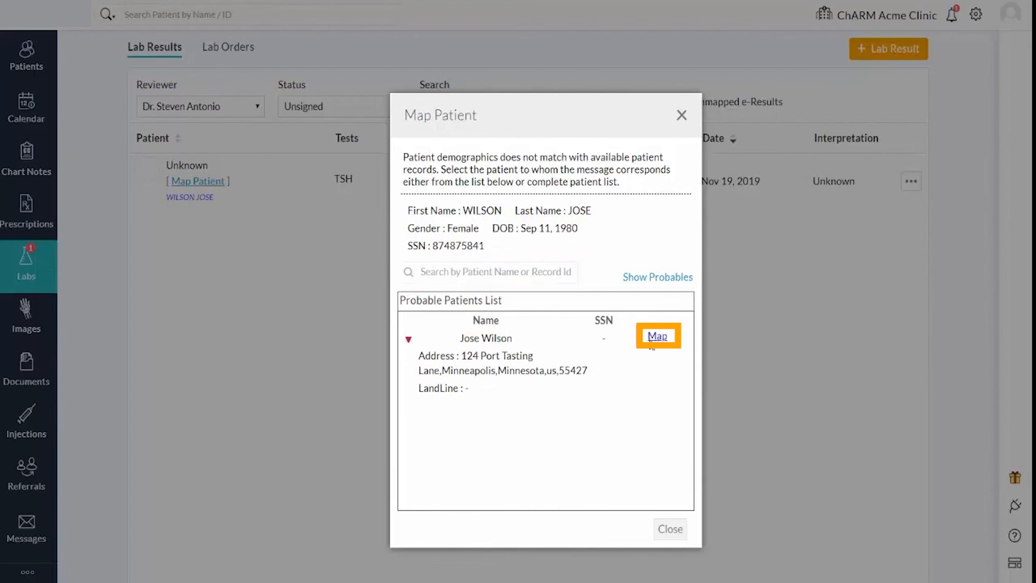
left_click(658, 336)
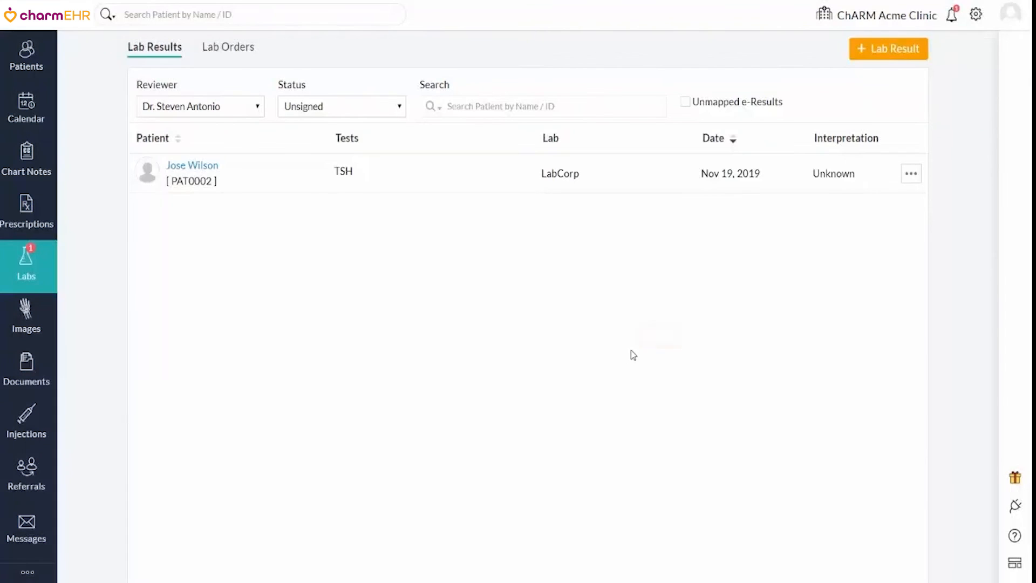
mouse_move(707, 301)
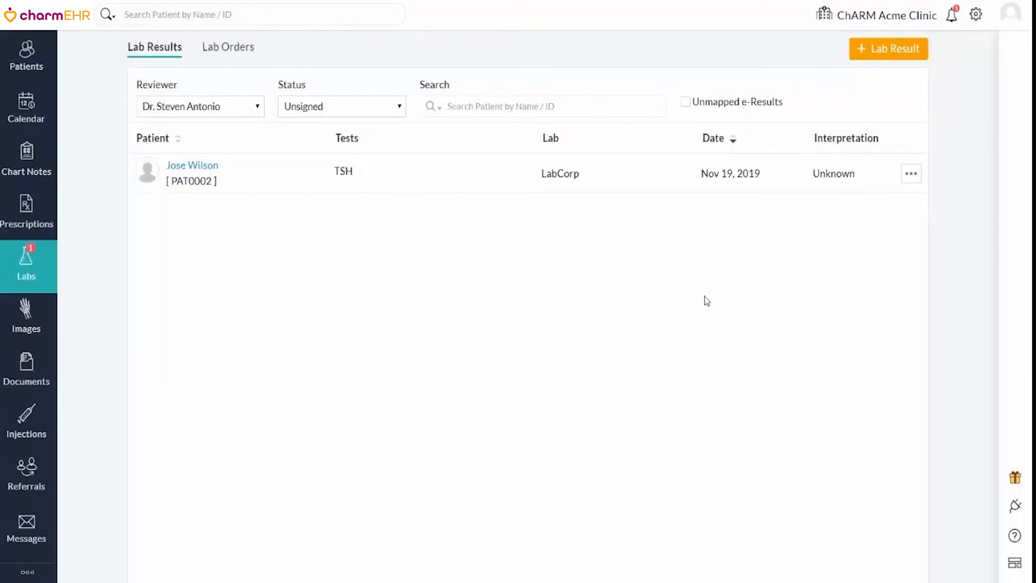